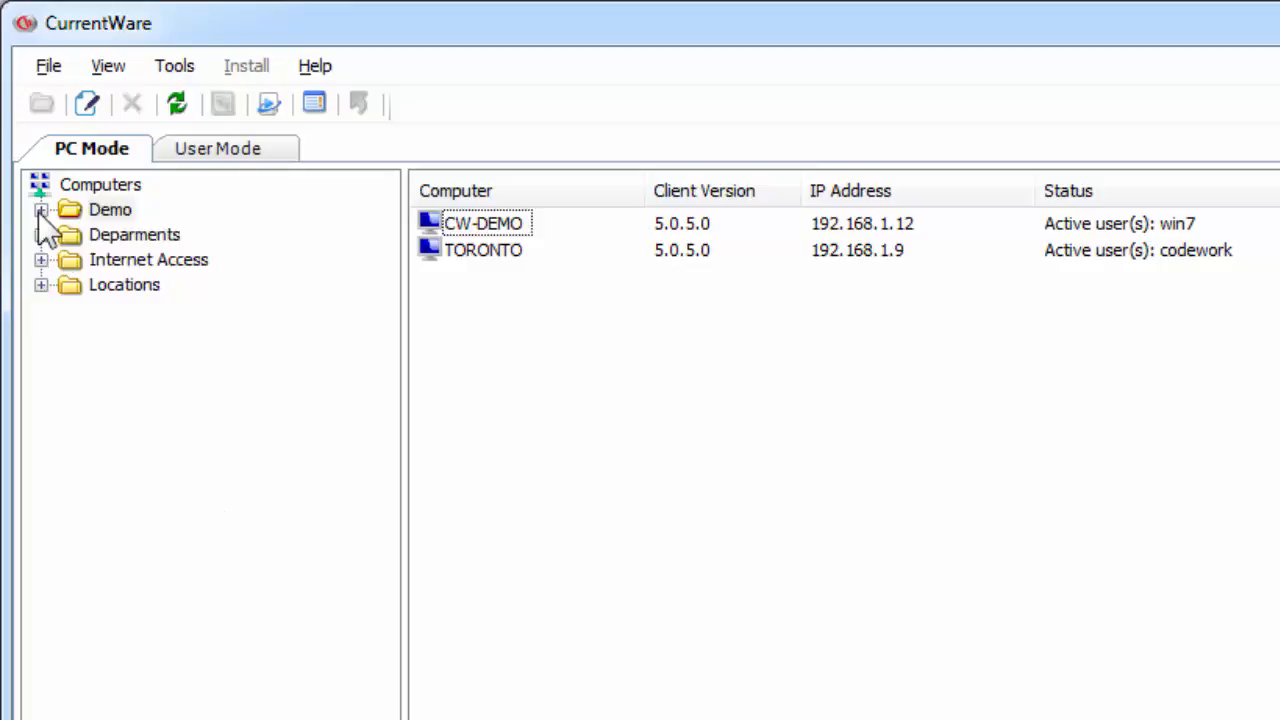
# Expand the Demo group and the Accounting, Engineering and HR departments in the computer tree.
pyautogui.click(41, 209)
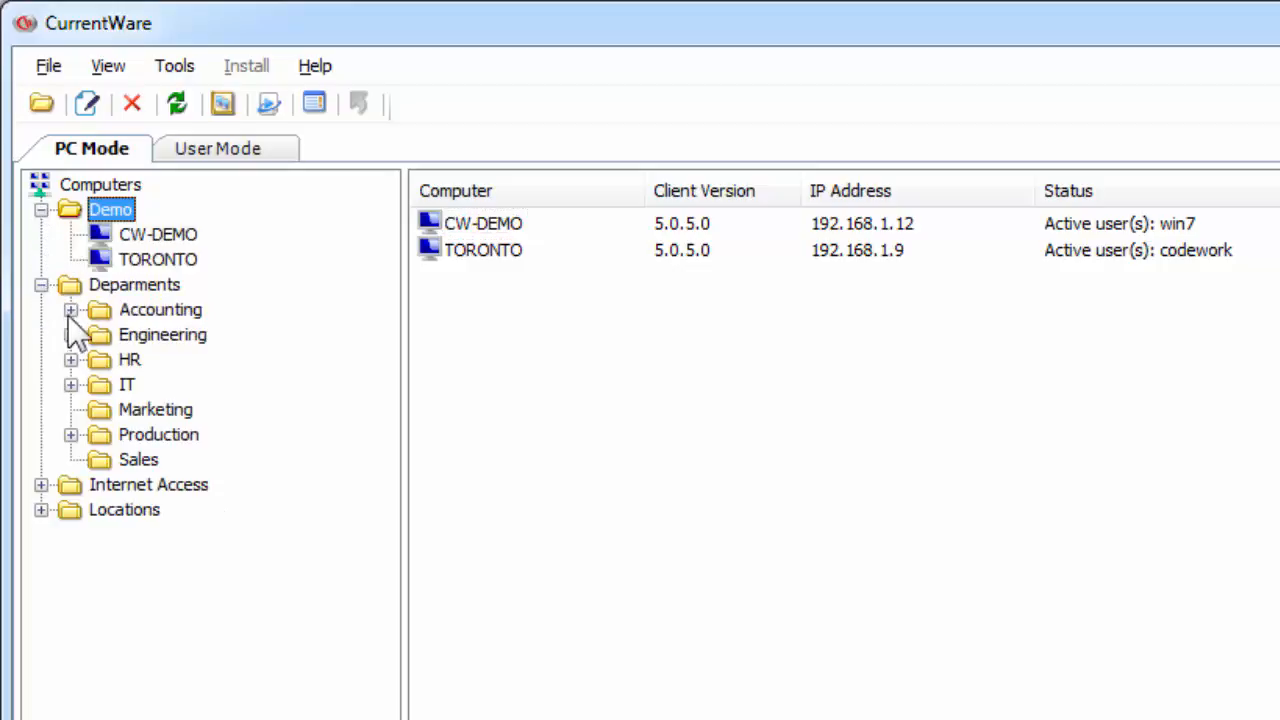
pyautogui.click(71, 310)
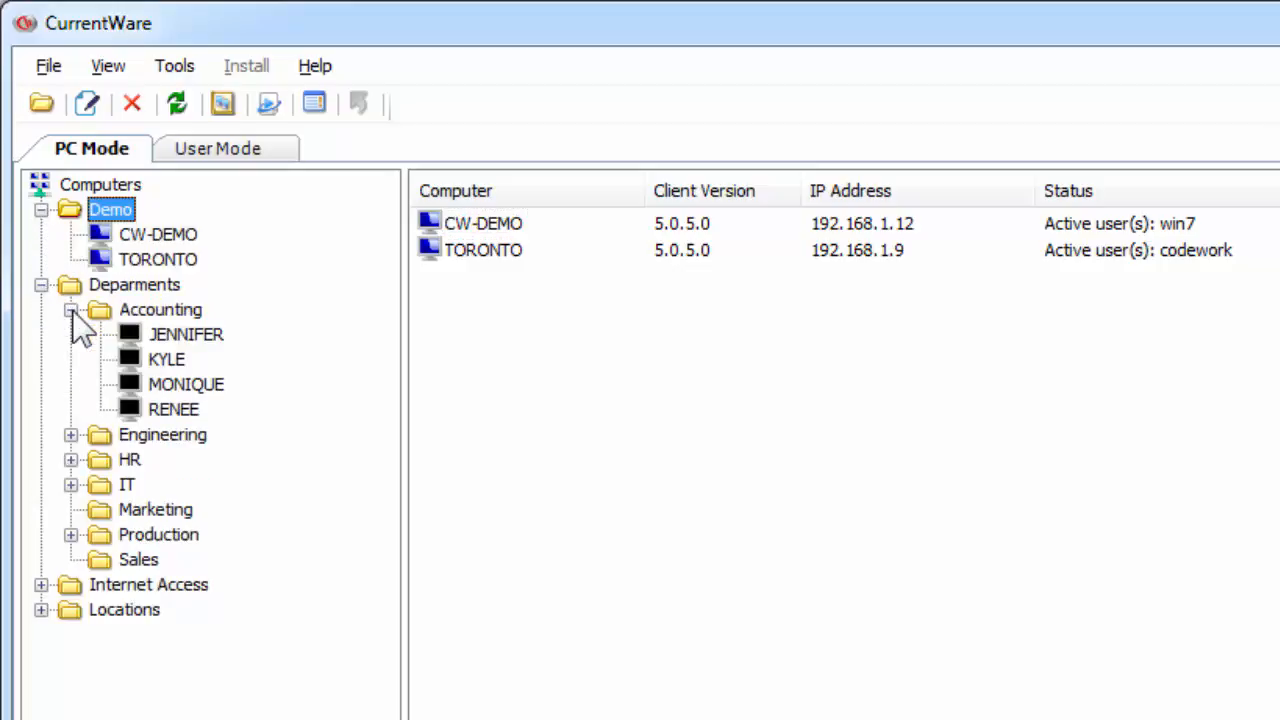
pyautogui.click(71, 434)
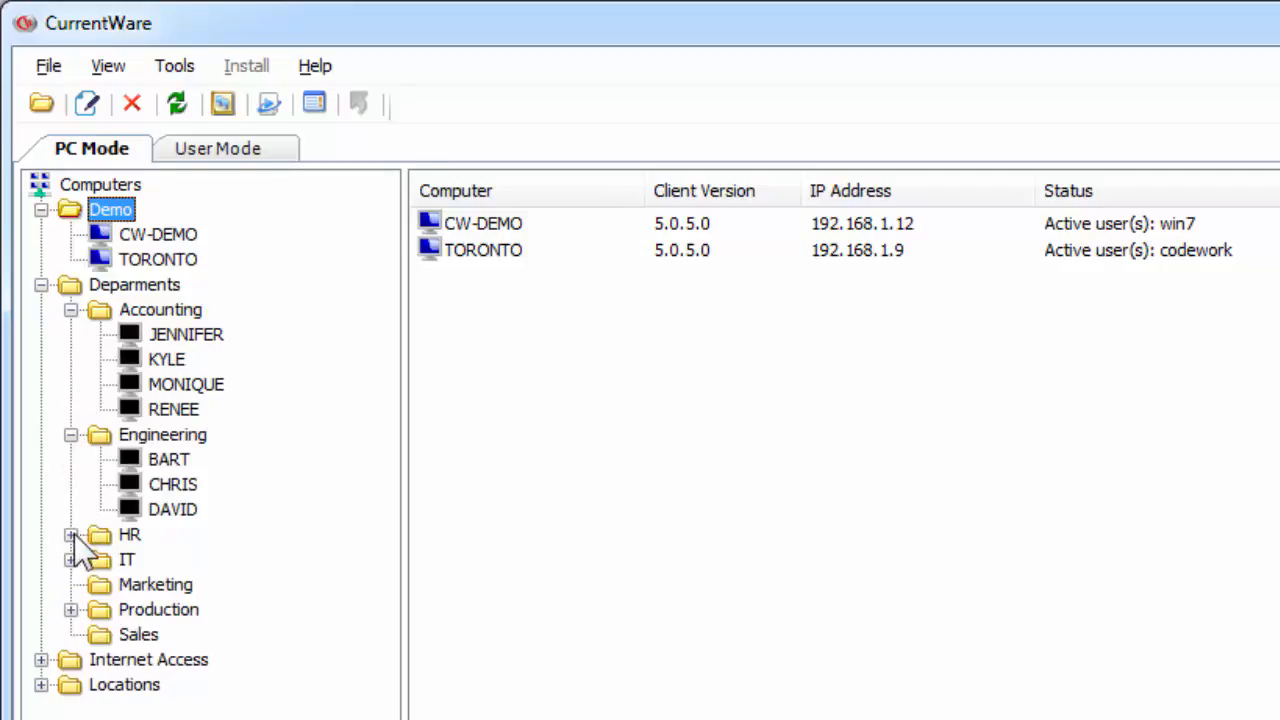
pyautogui.click(71, 534)
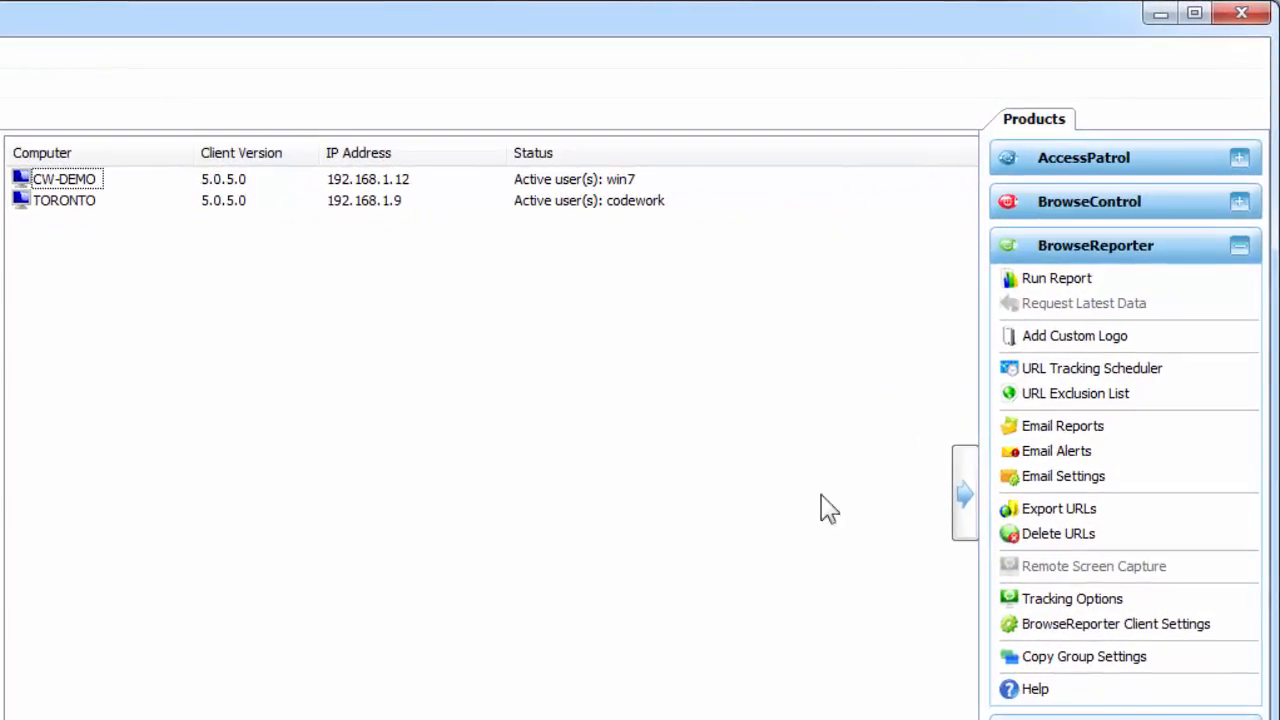
# Open BrowseReporter's Report Options via Run Report in the Products panel.
pyautogui.click(1056, 278)
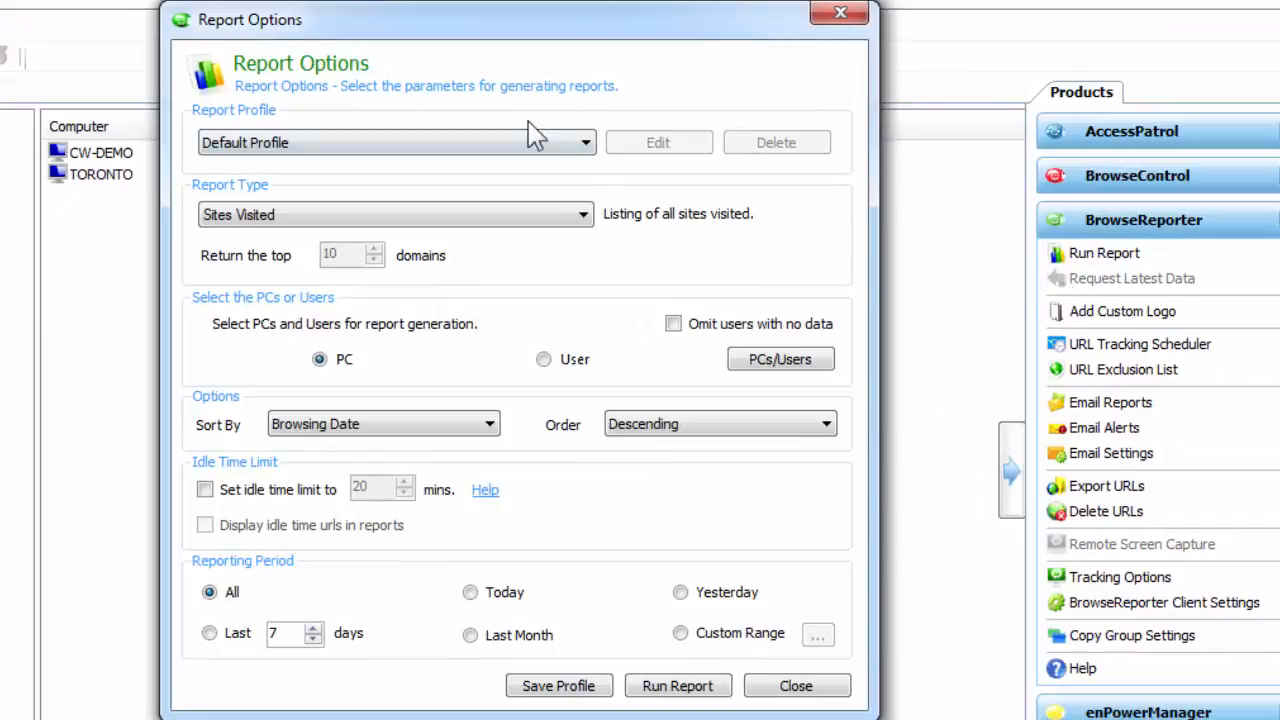
pyautogui.moveTo(420, 125)
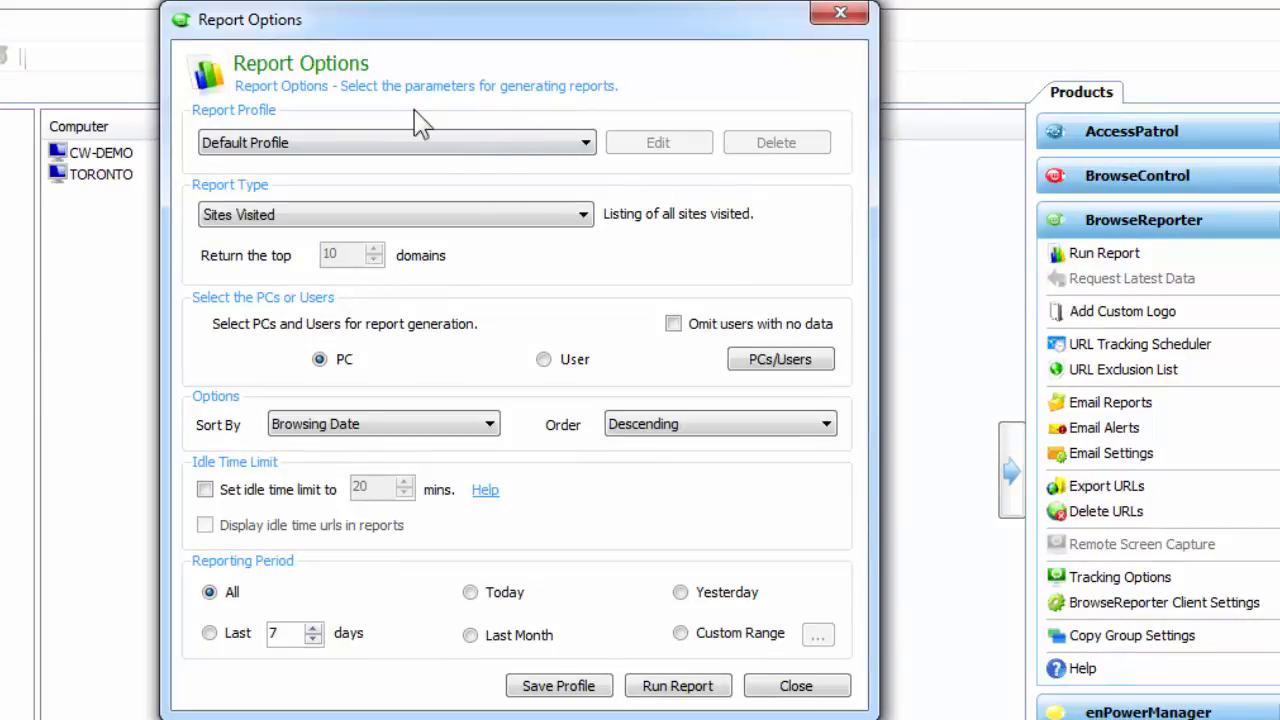
pyautogui.moveTo(280, 170)
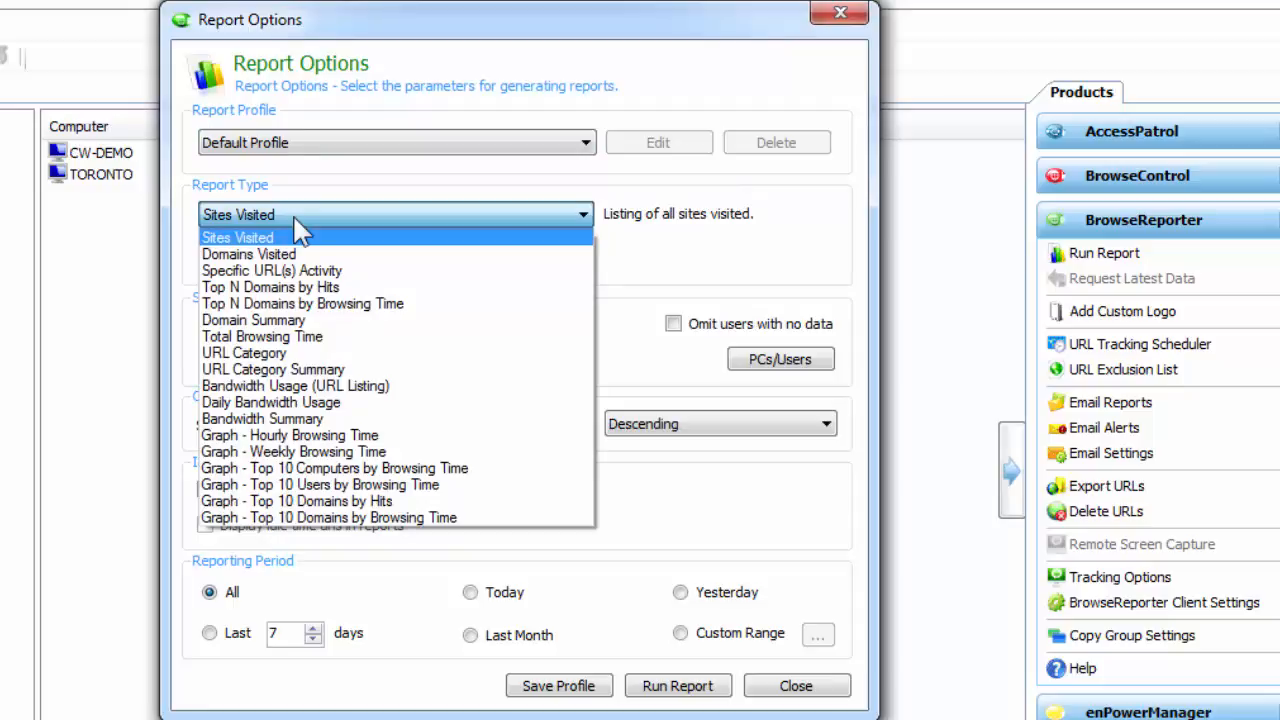
pyautogui.moveTo(345, 240)
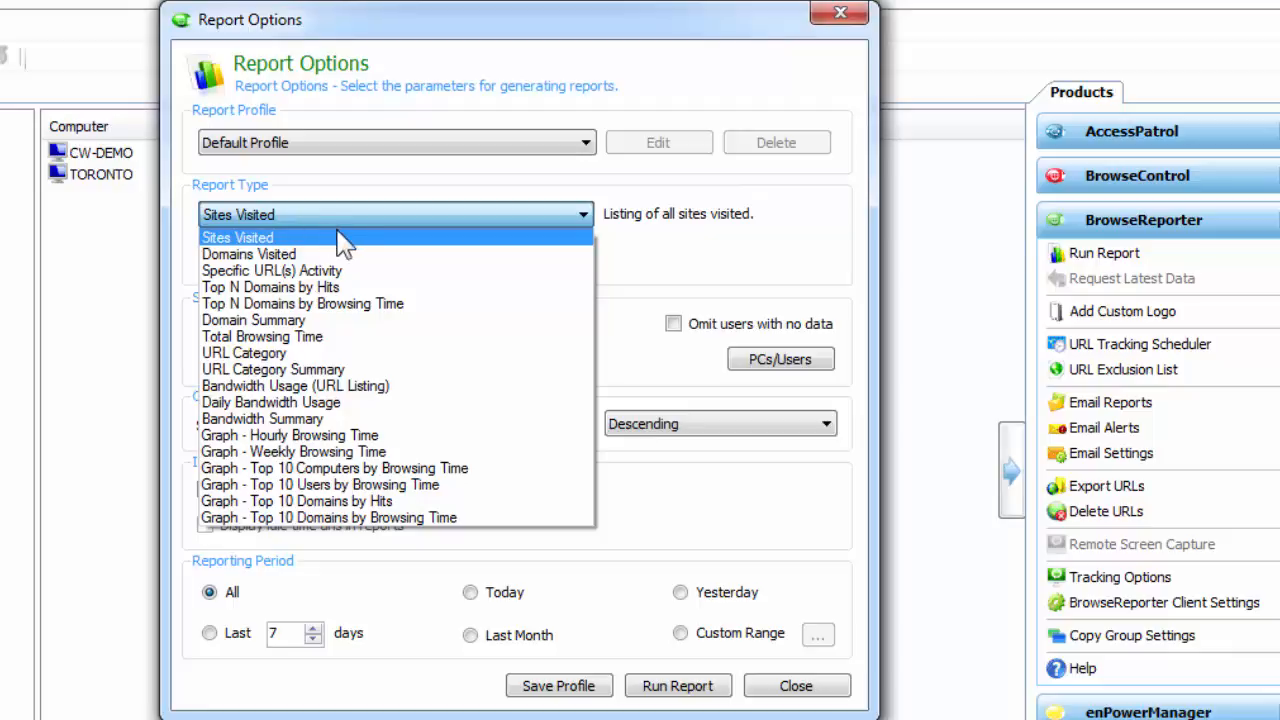
pyautogui.moveTo(400, 247)
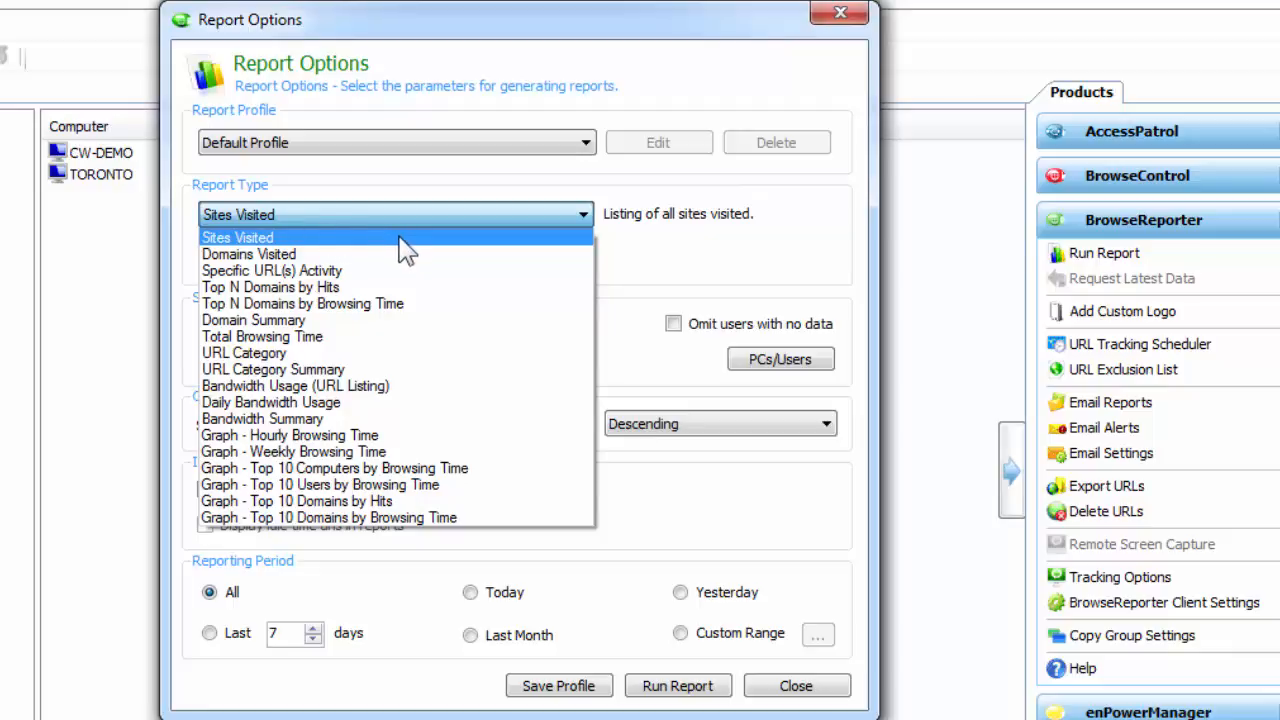
pyautogui.moveTo(425, 287)
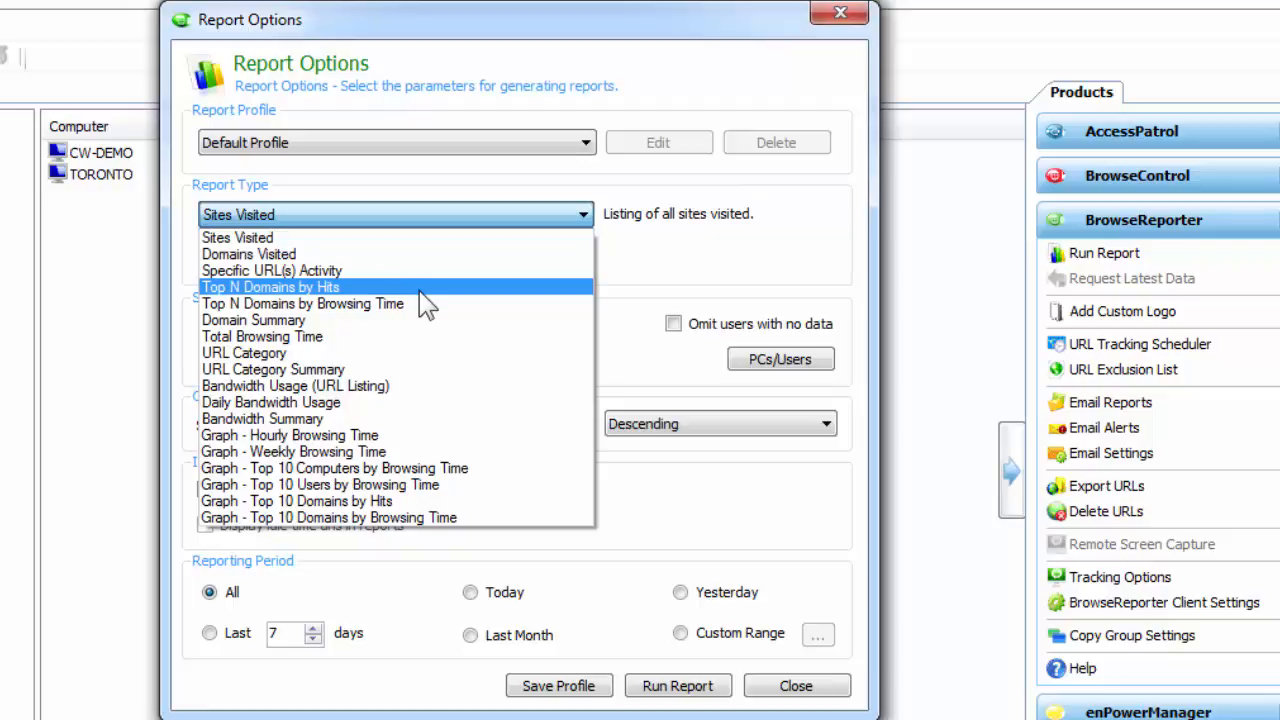
pyautogui.moveTo(440, 336)
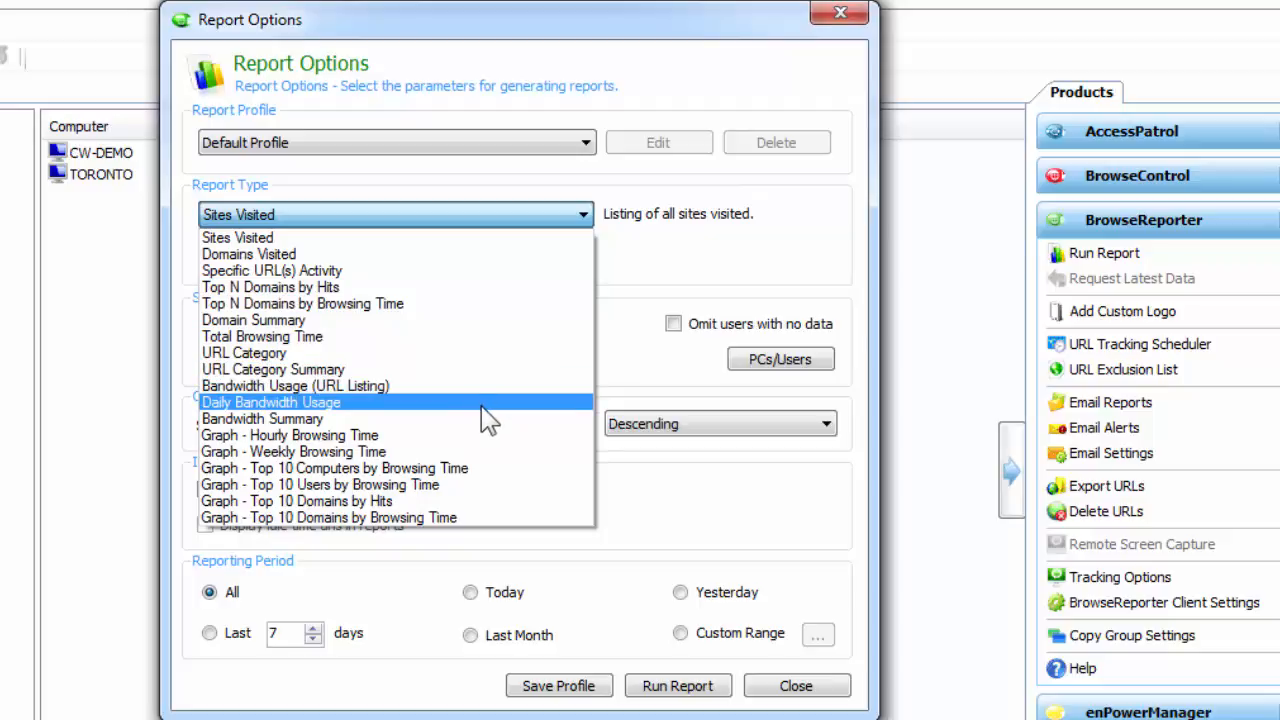
pyautogui.moveTo(485, 451)
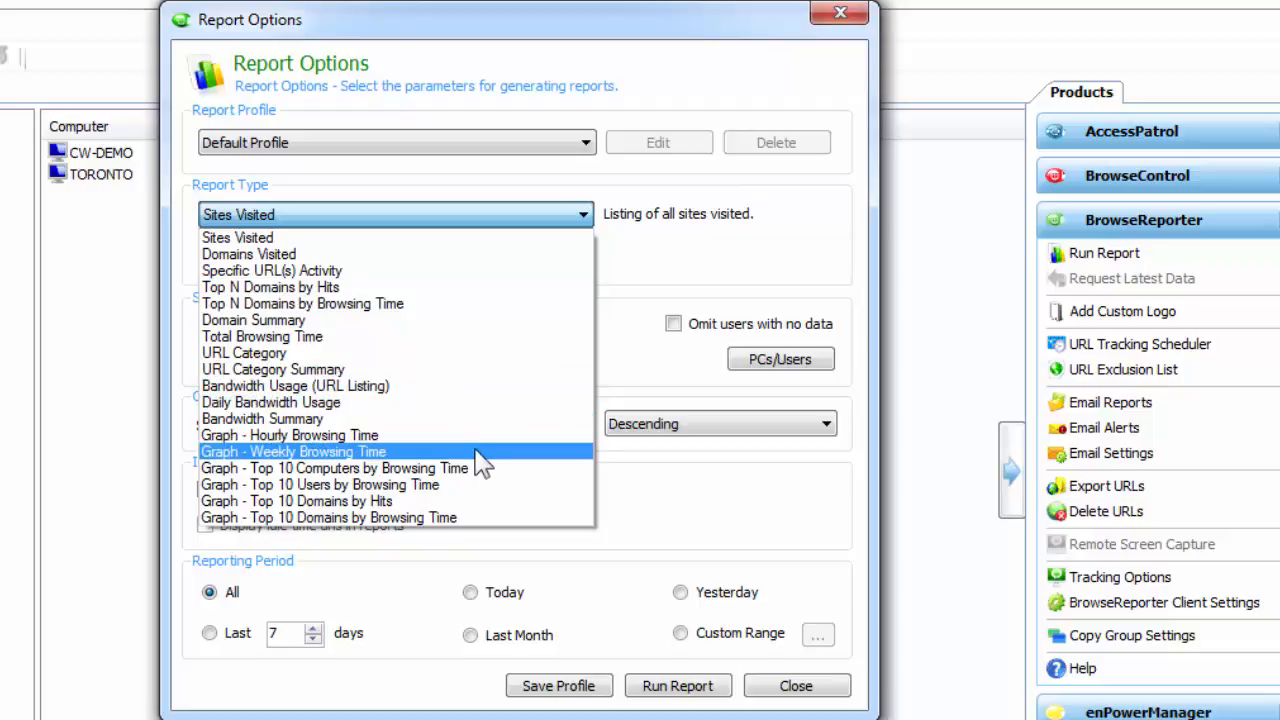
pyautogui.moveTo(500, 484)
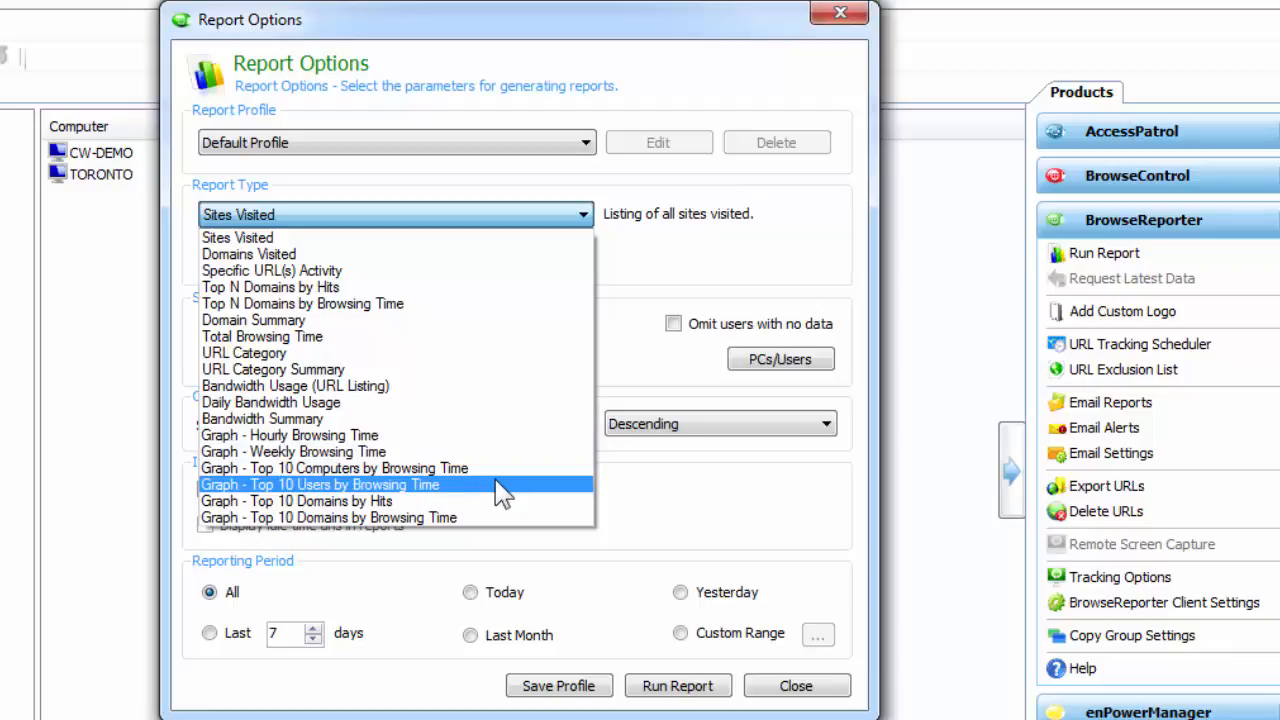
pyautogui.moveTo(513, 468)
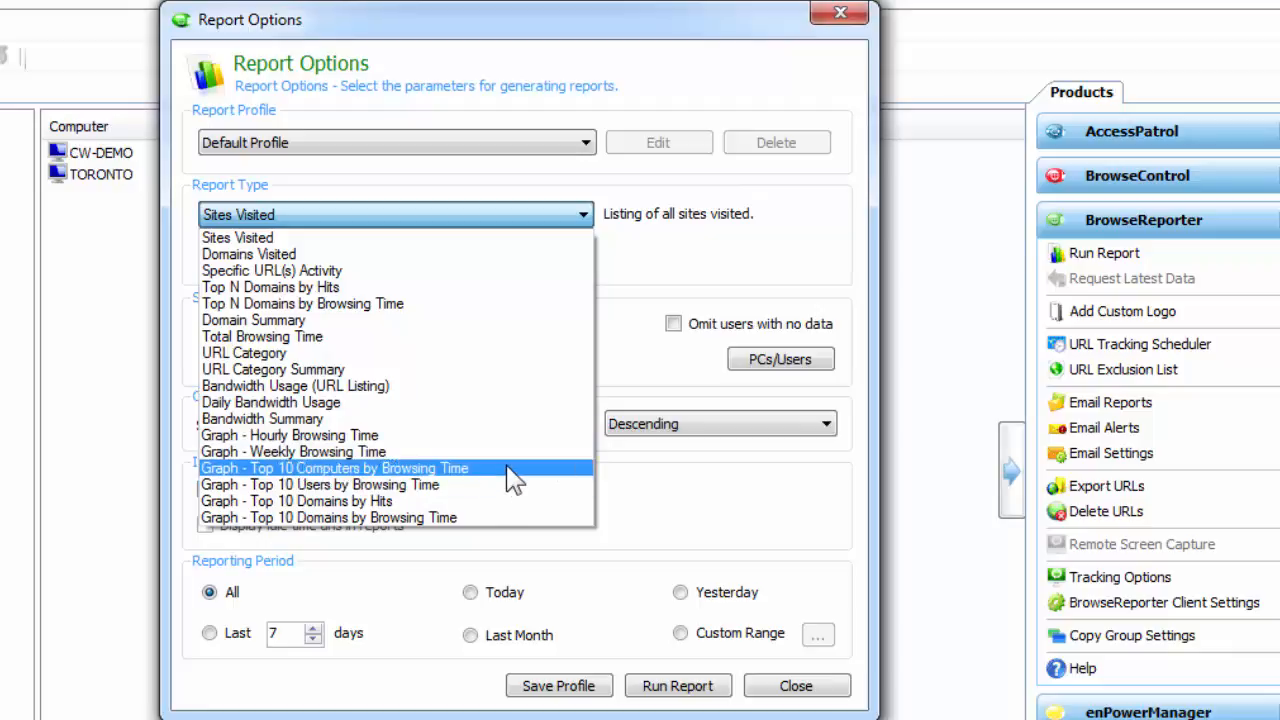
pyautogui.moveTo(510, 484)
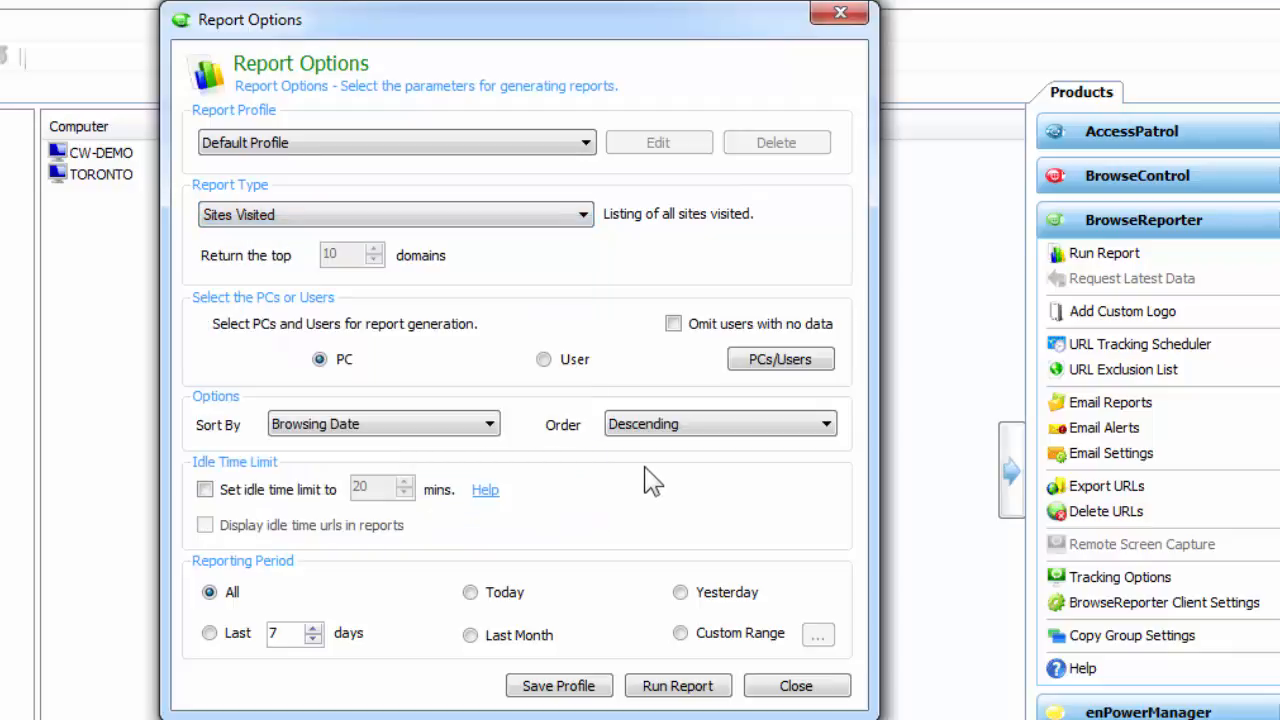
pyautogui.moveTo(535, 318)
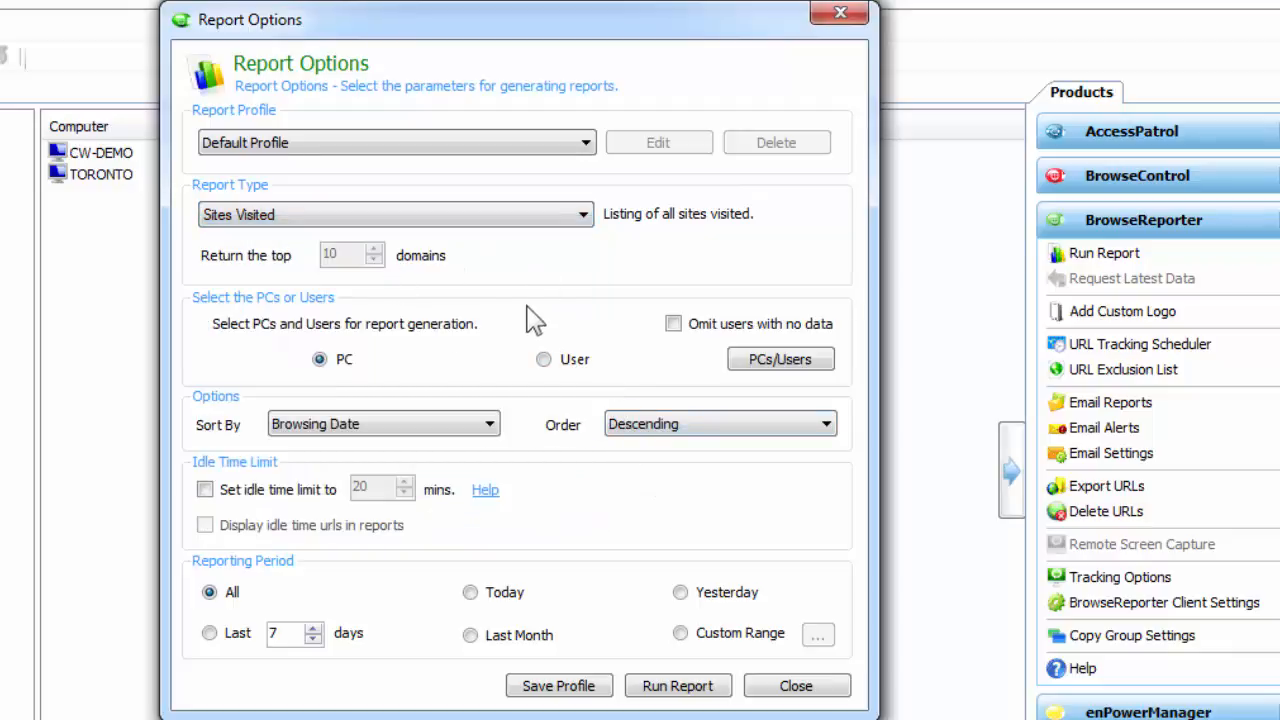
pyautogui.moveTo(475, 403)
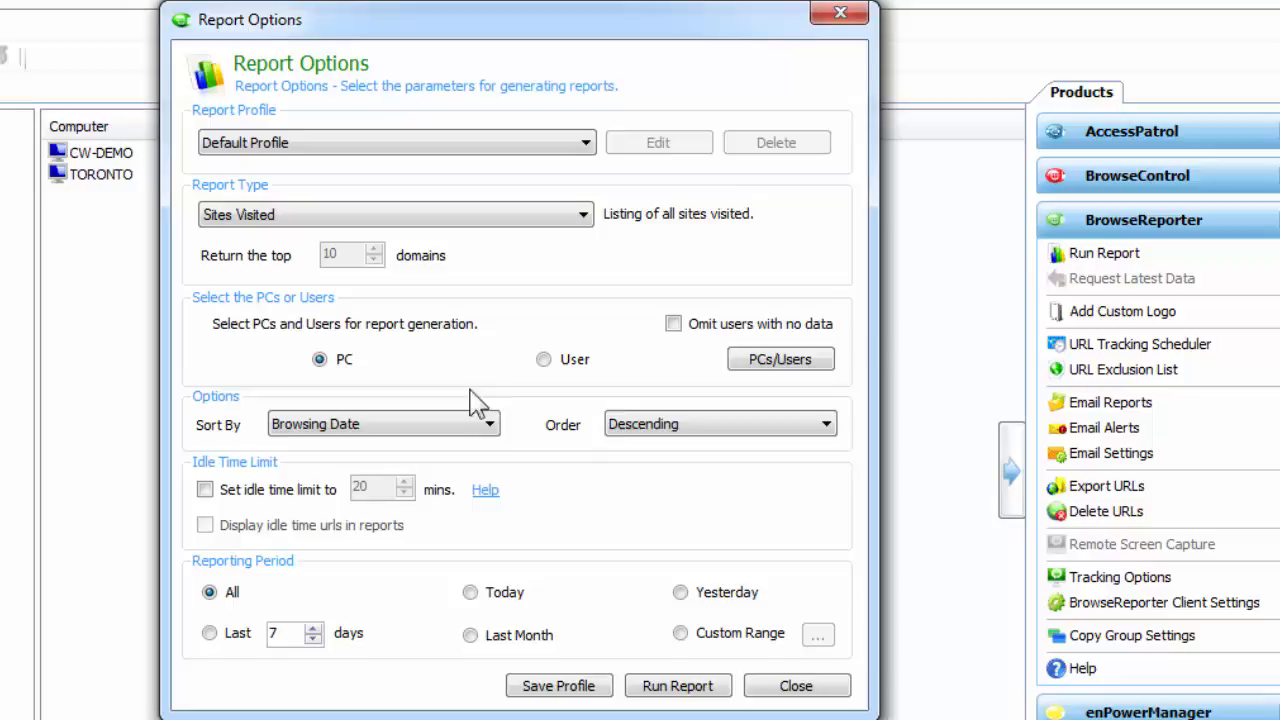
pyautogui.moveTo(781, 359)
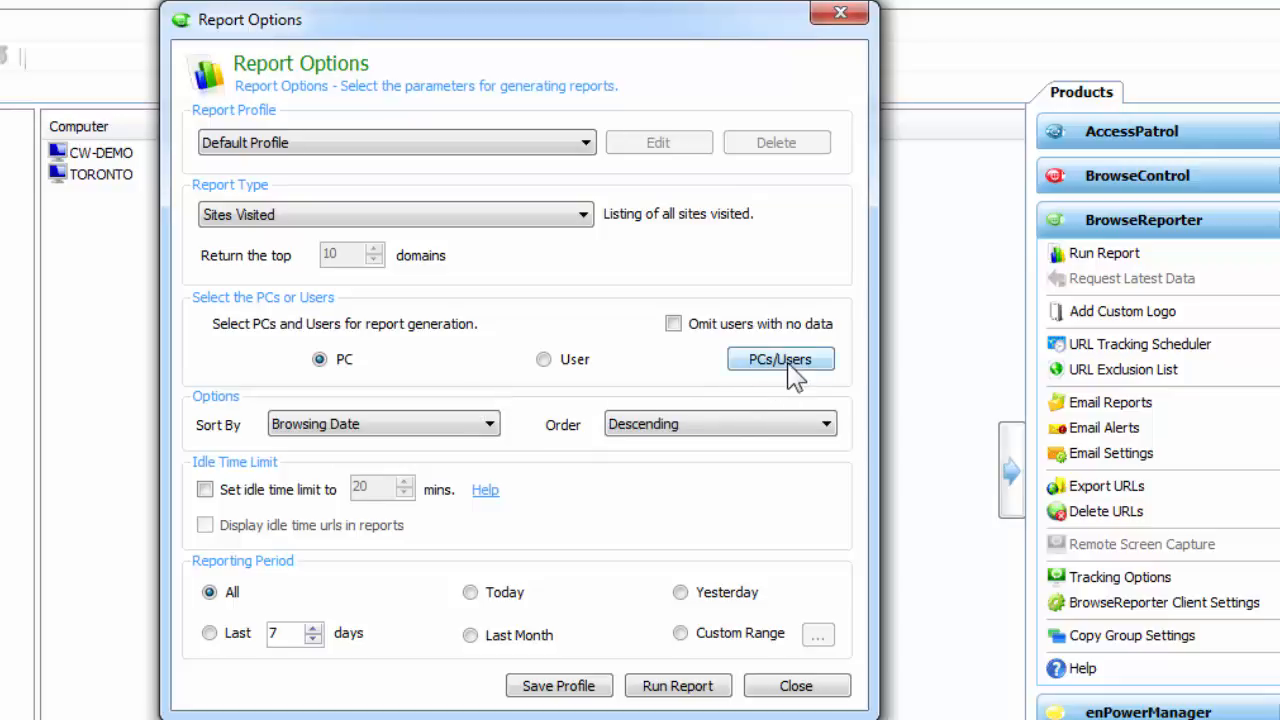
# Select the TORONTO computer under Demo as the report's PC and confirm.
pyautogui.click(780, 359)
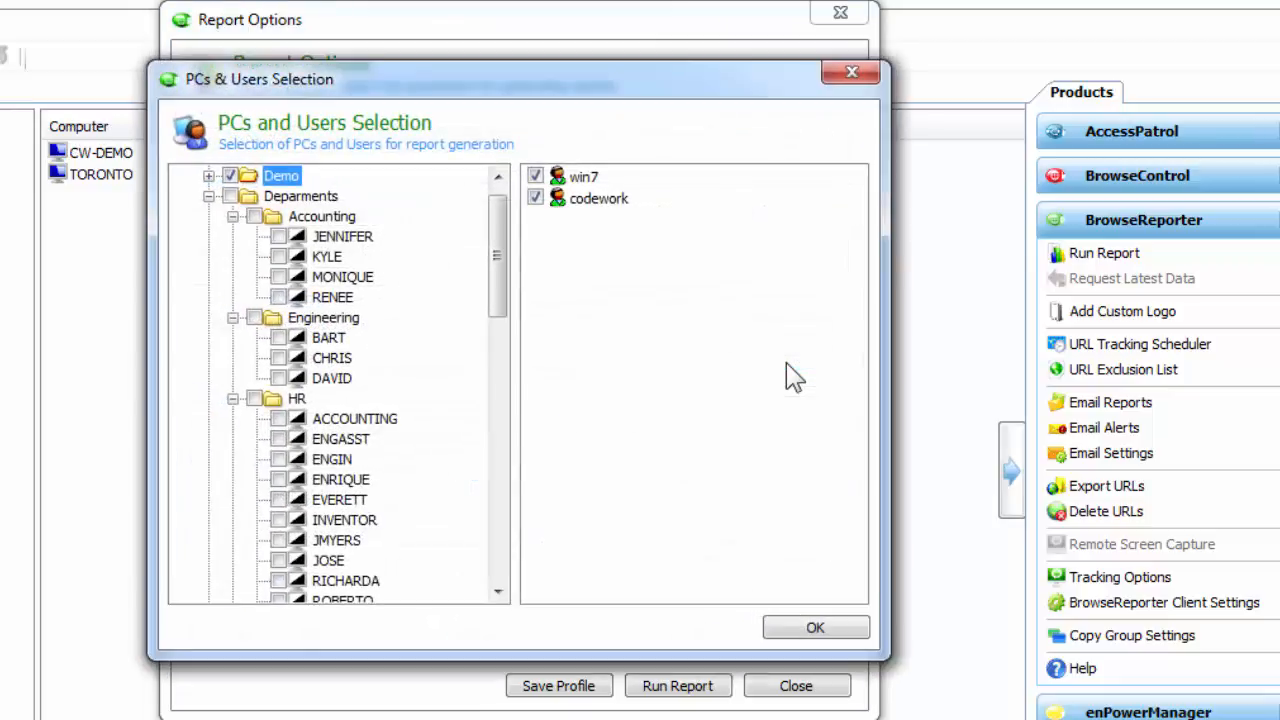
pyautogui.click(209, 176)
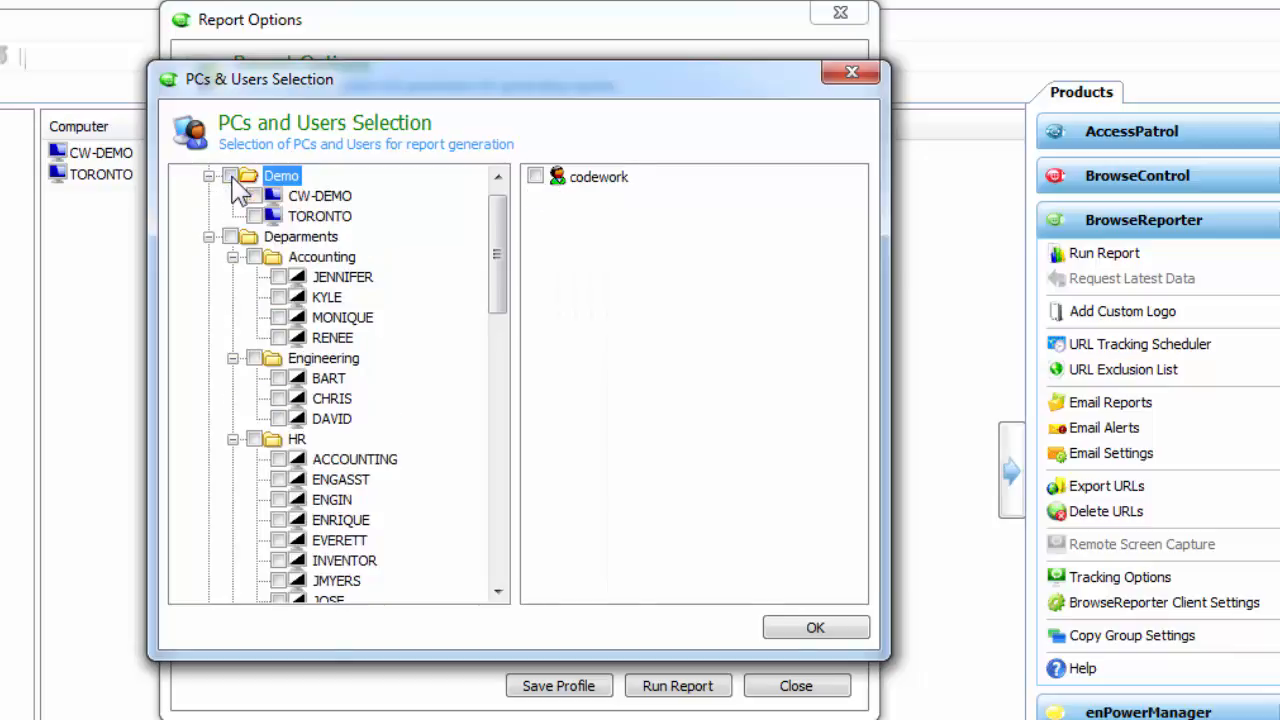
pyautogui.click(255, 216)
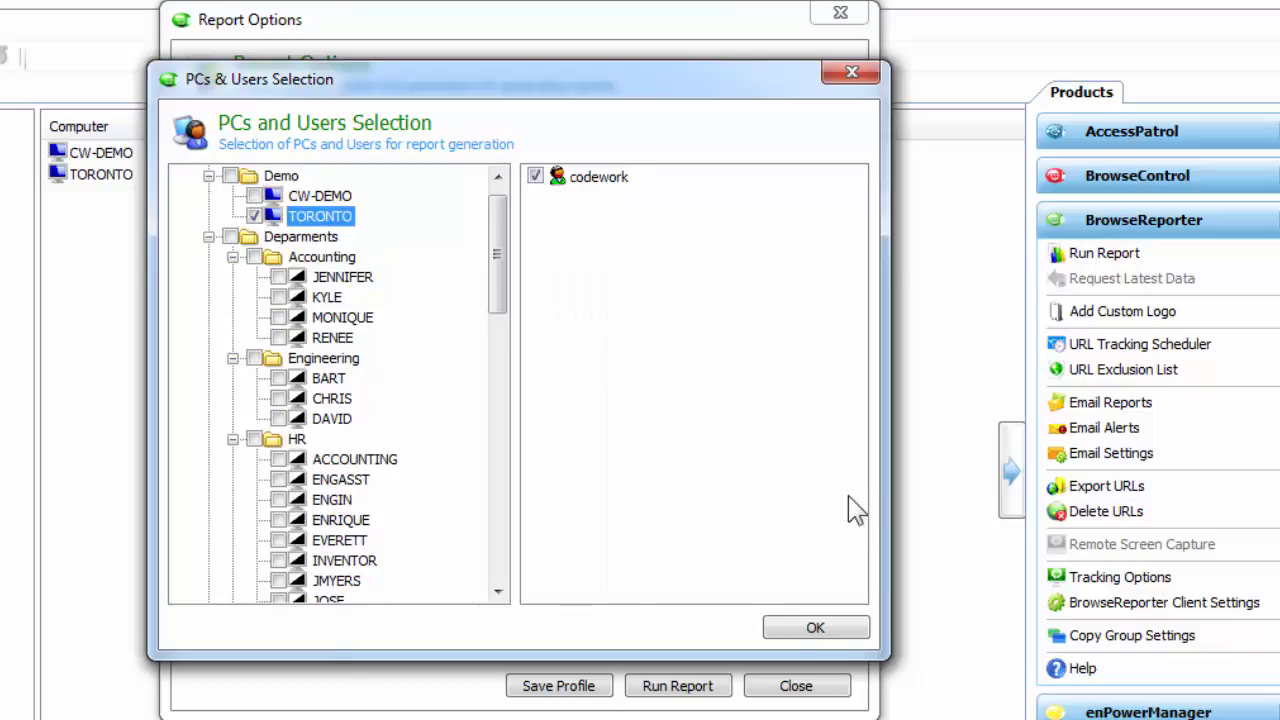
pyautogui.click(814, 627)
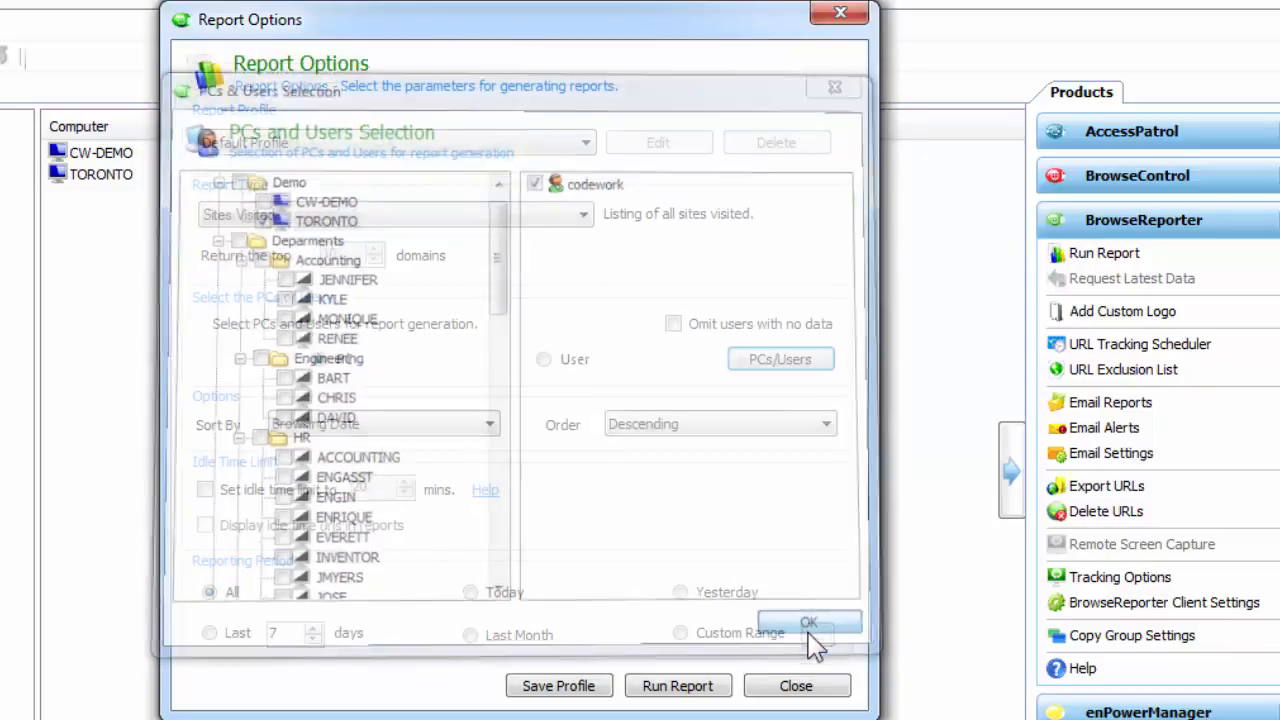
pyautogui.click(808, 623)
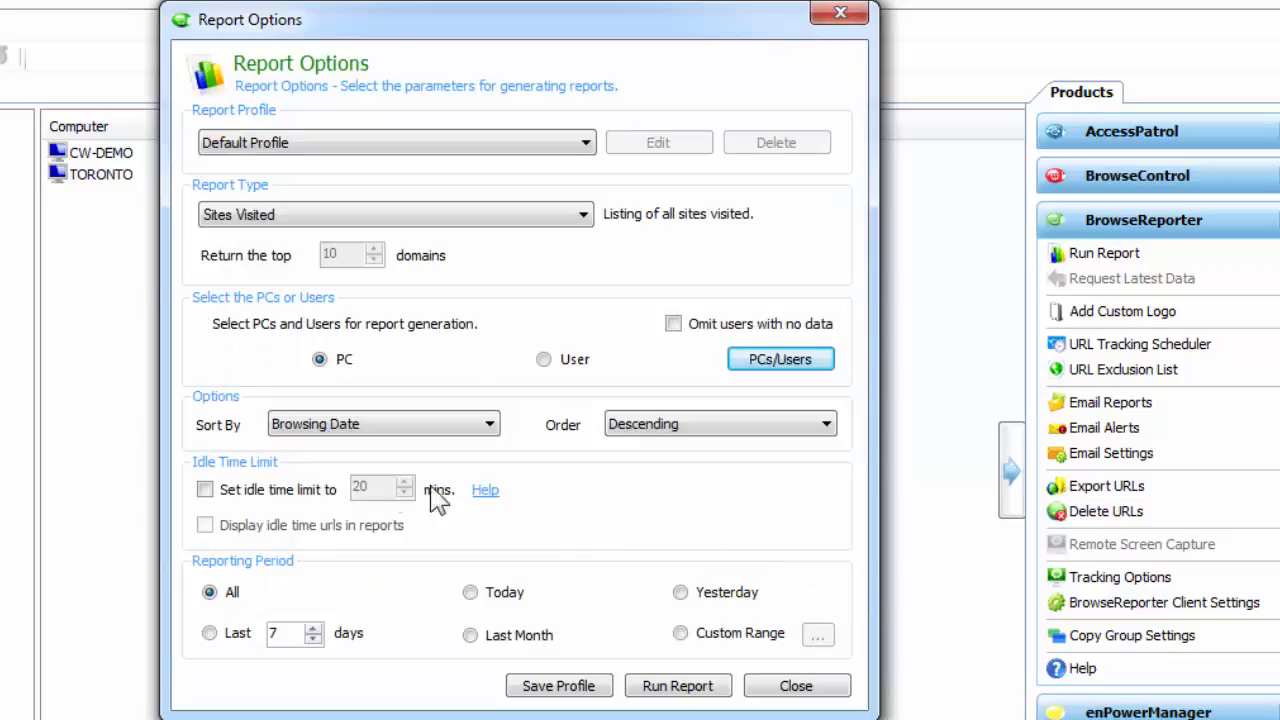
pyautogui.moveTo(510, 530)
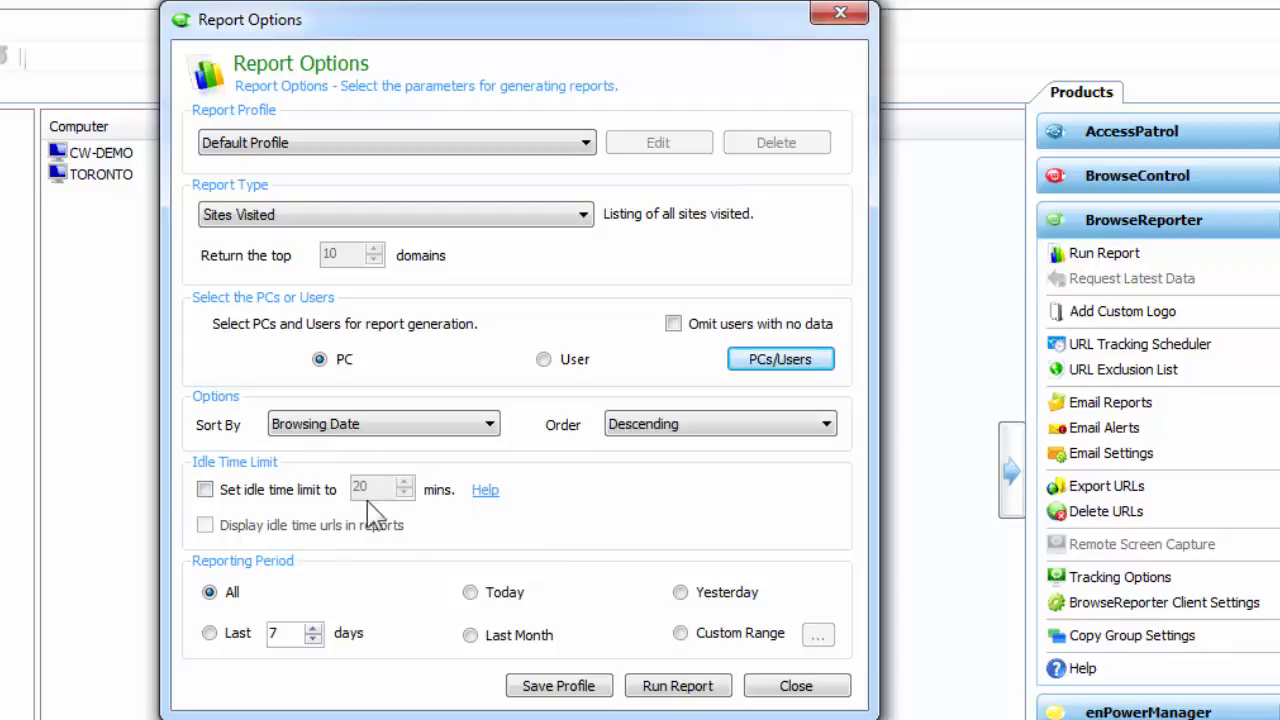
pyautogui.moveTo(395, 500)
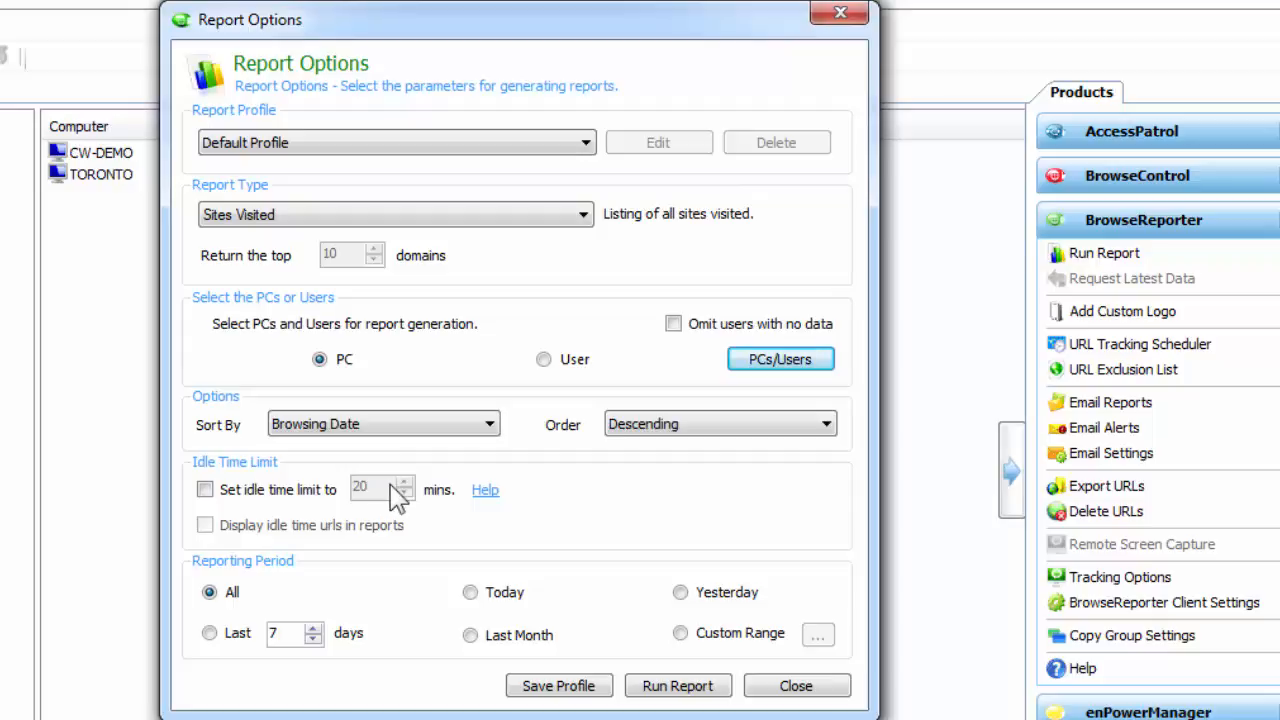
pyautogui.moveTo(485, 702)
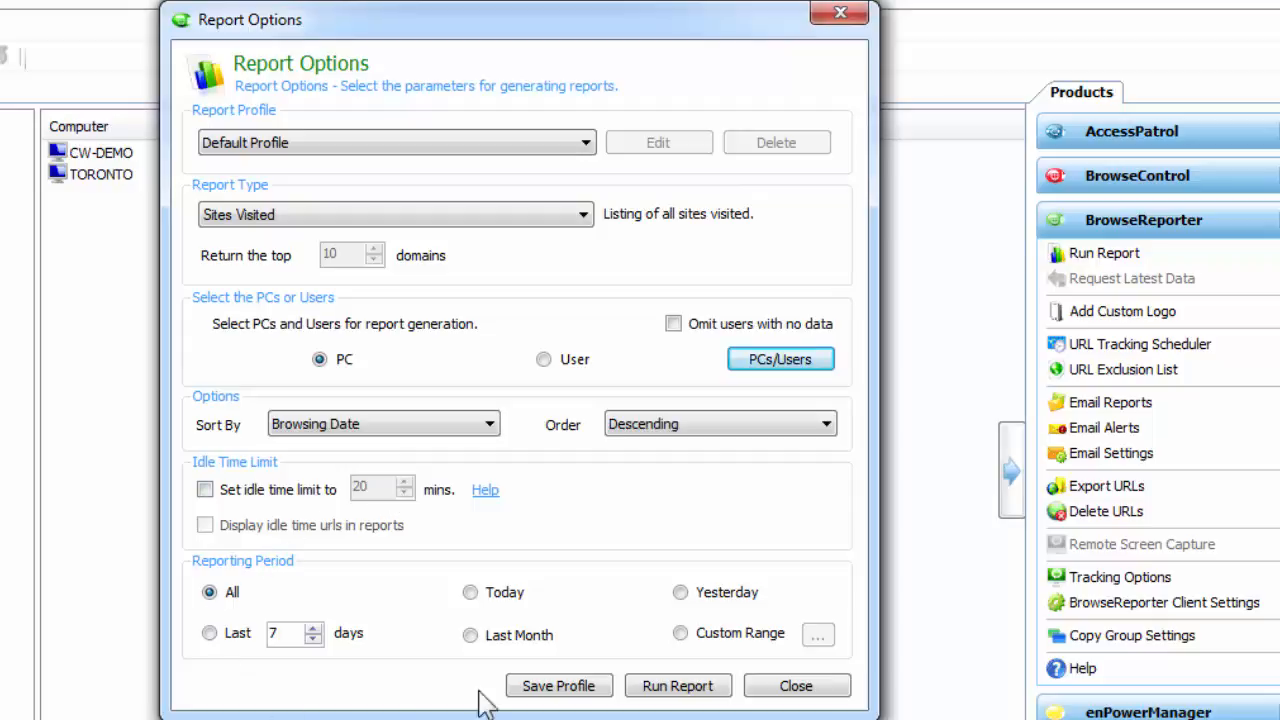
pyautogui.moveTo(445, 558)
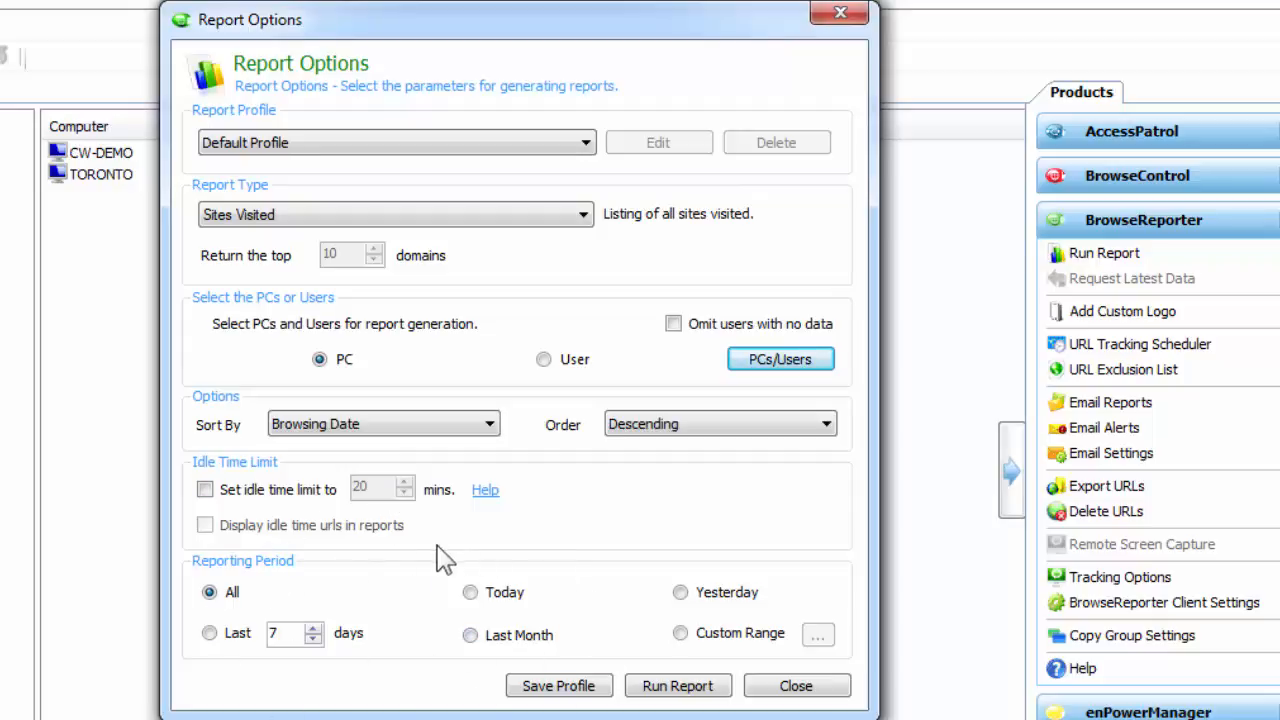
pyautogui.moveTo(680, 597)
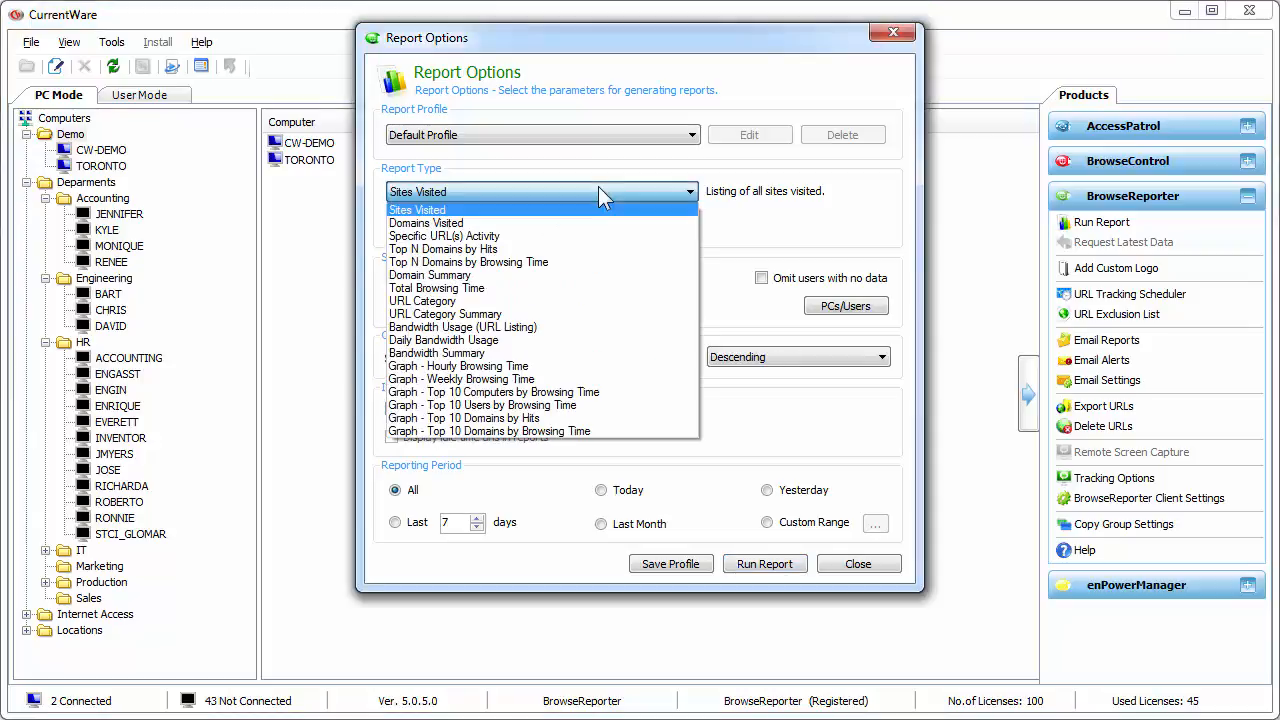
# Keep Sites Visited as the report type and run the report.
pyautogui.click(417, 209)
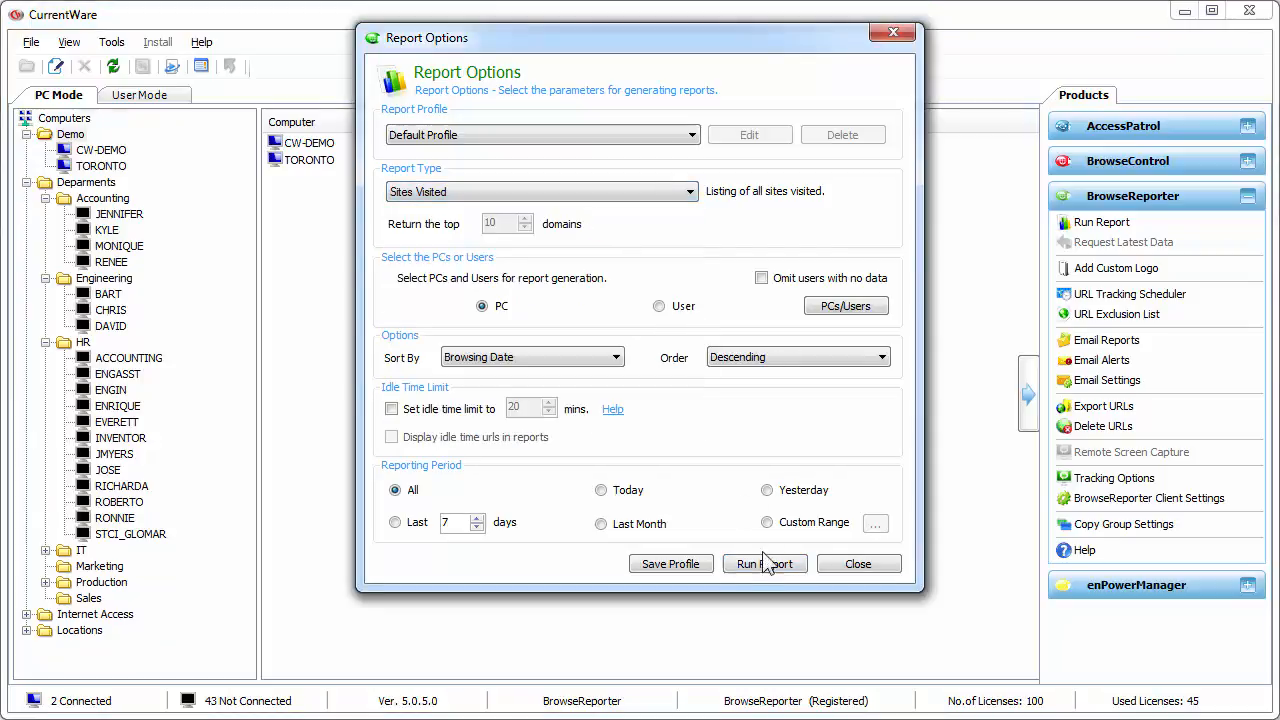
pyautogui.click(765, 563)
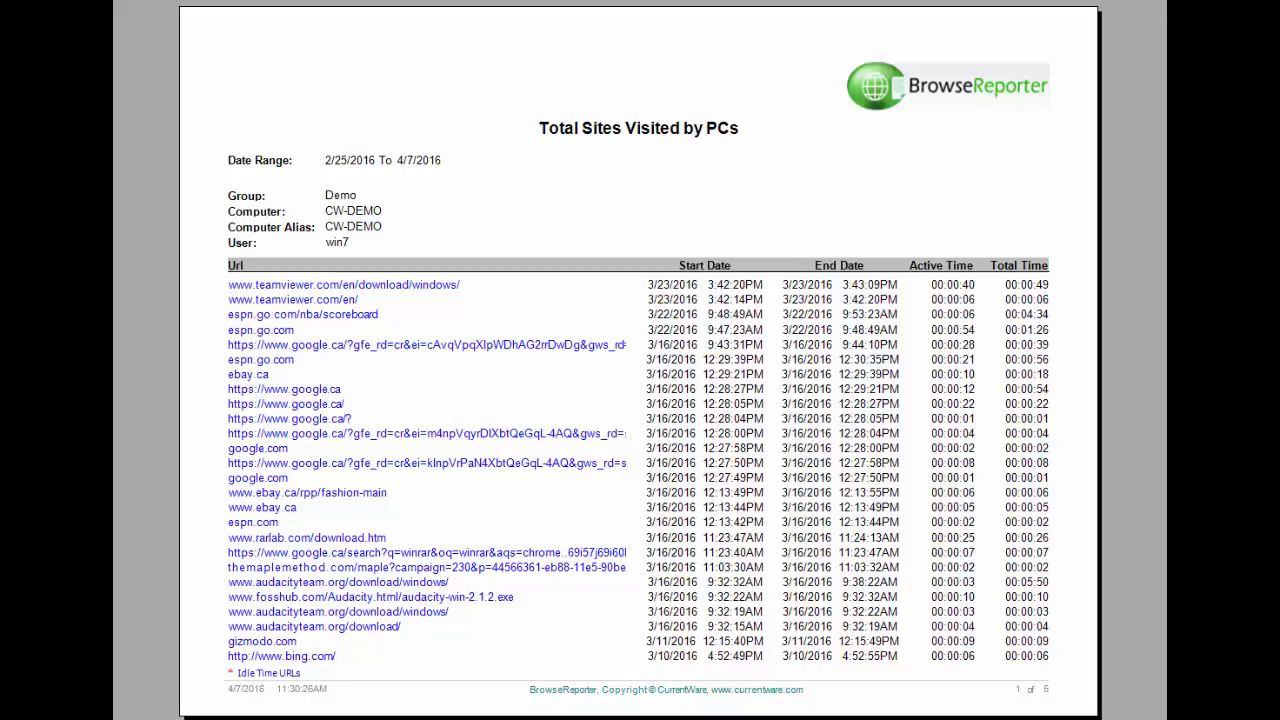
pyautogui.moveTo(712, 533)
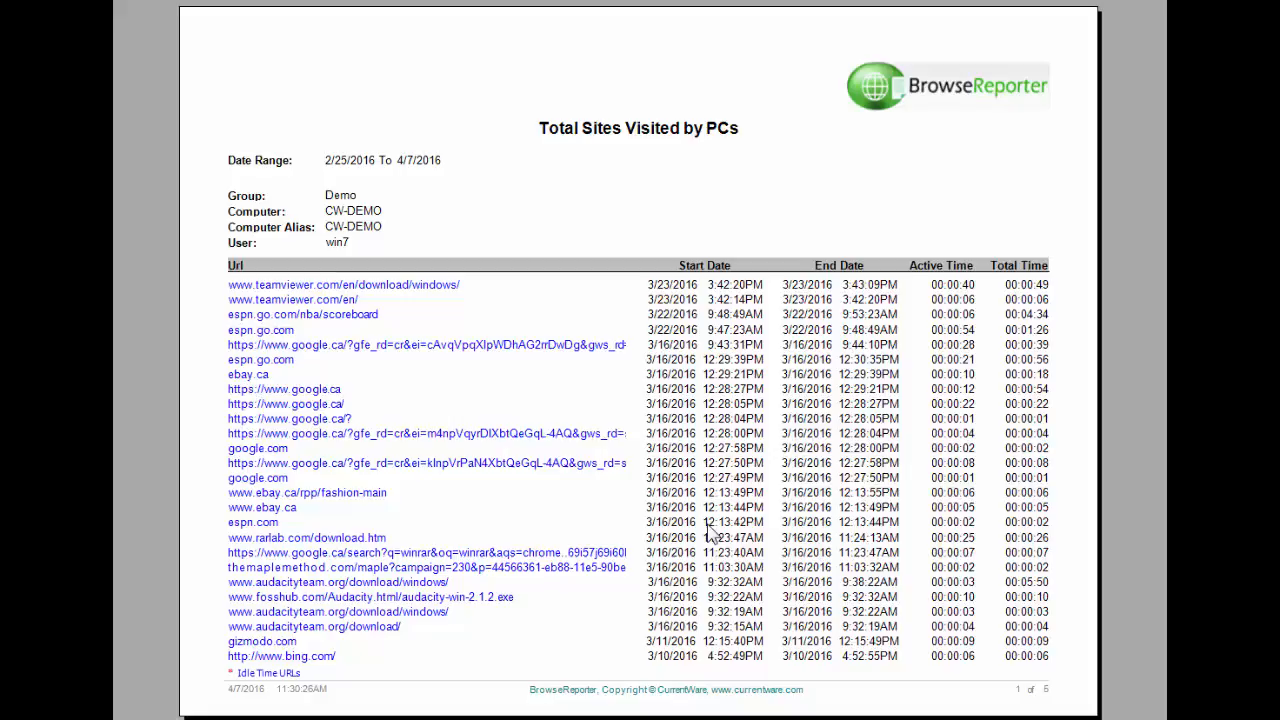
pyautogui.moveTo(613, 481)
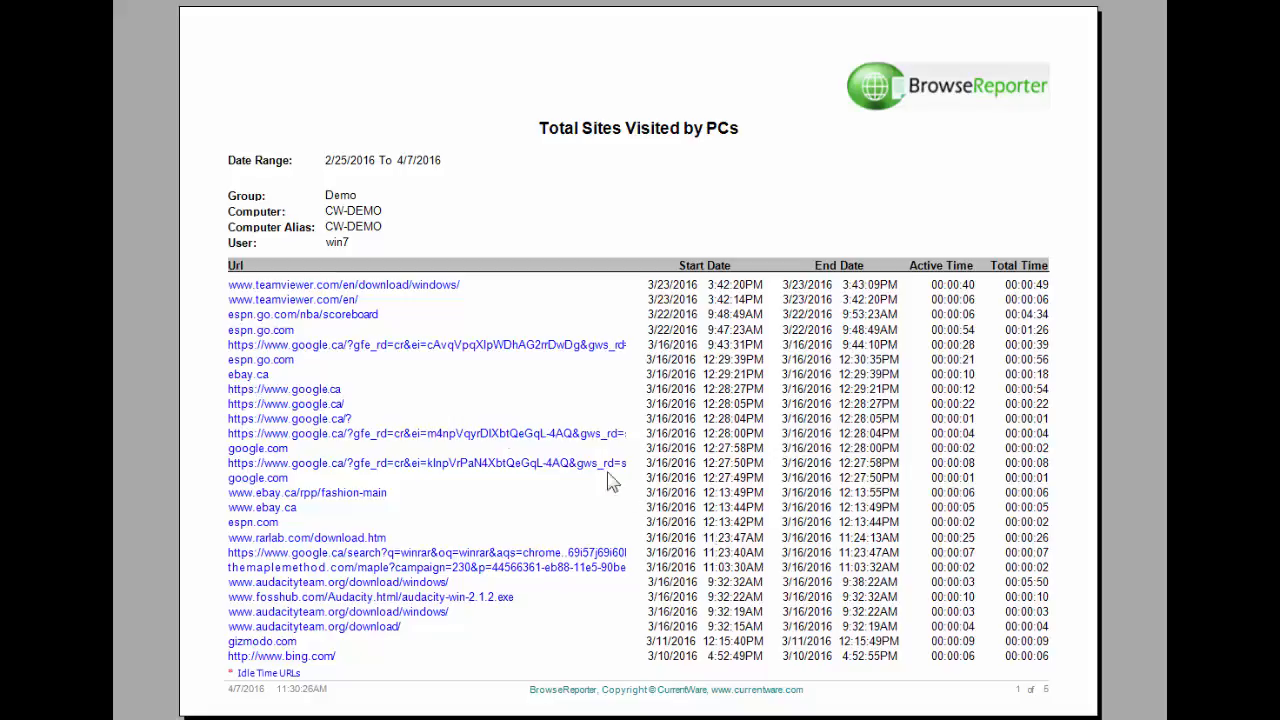
pyautogui.moveTo(222, 350)
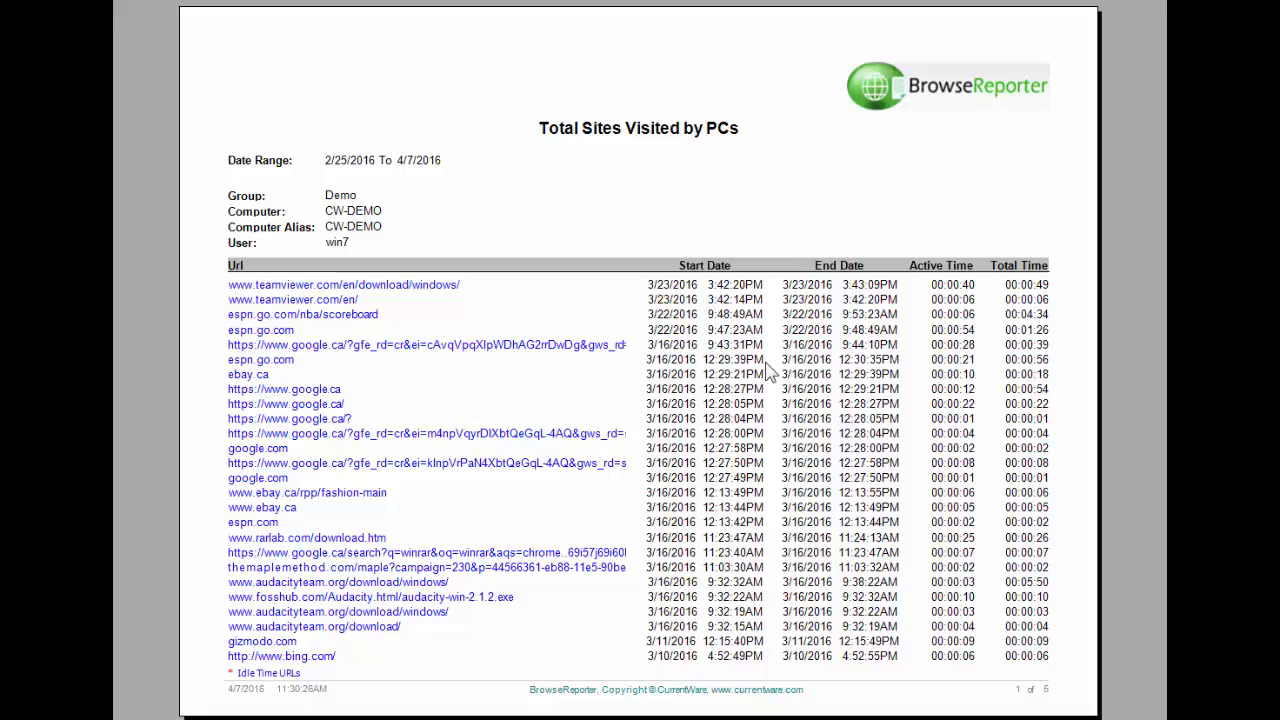
pyautogui.moveTo(900, 344)
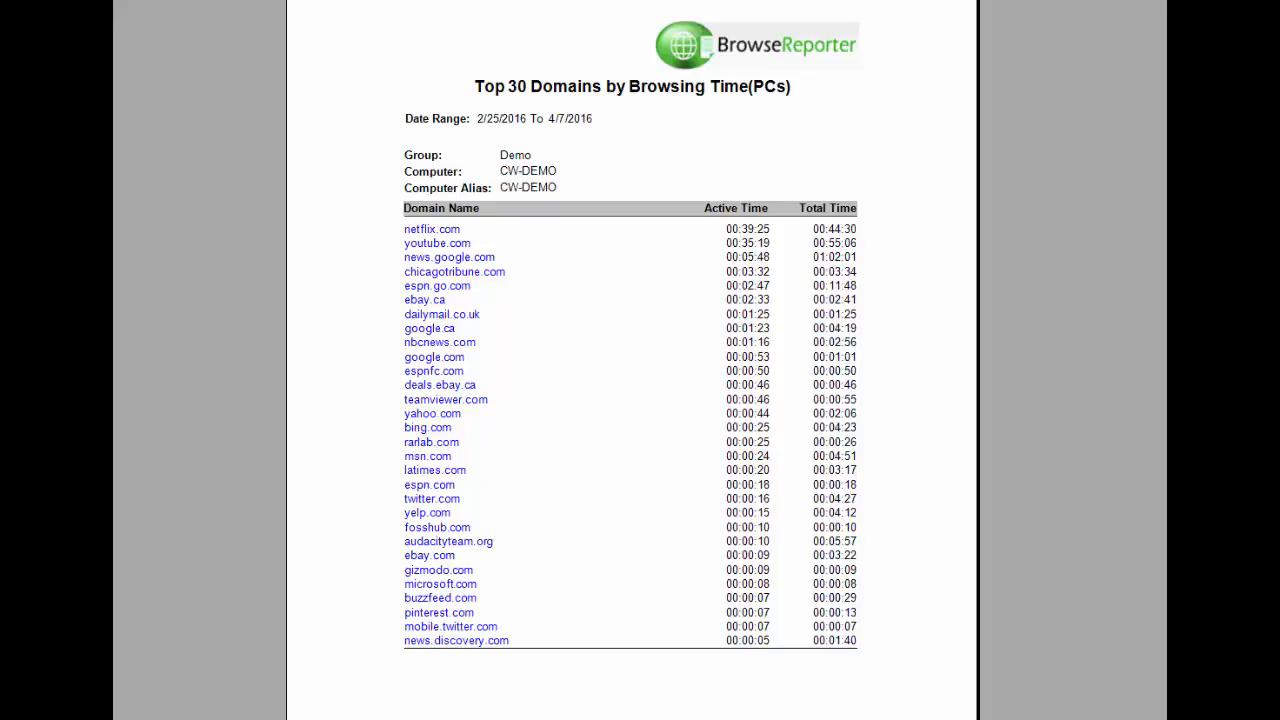
pyautogui.moveTo(470, 340)
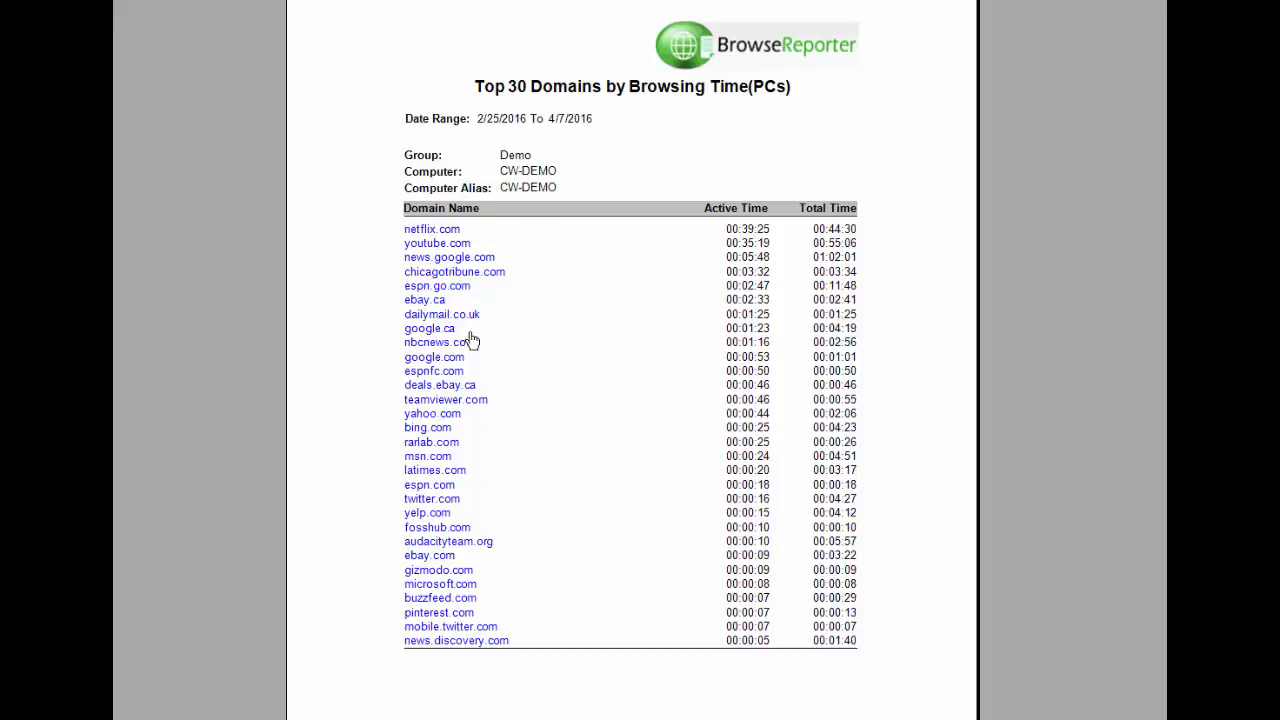
pyautogui.moveTo(393, 264)
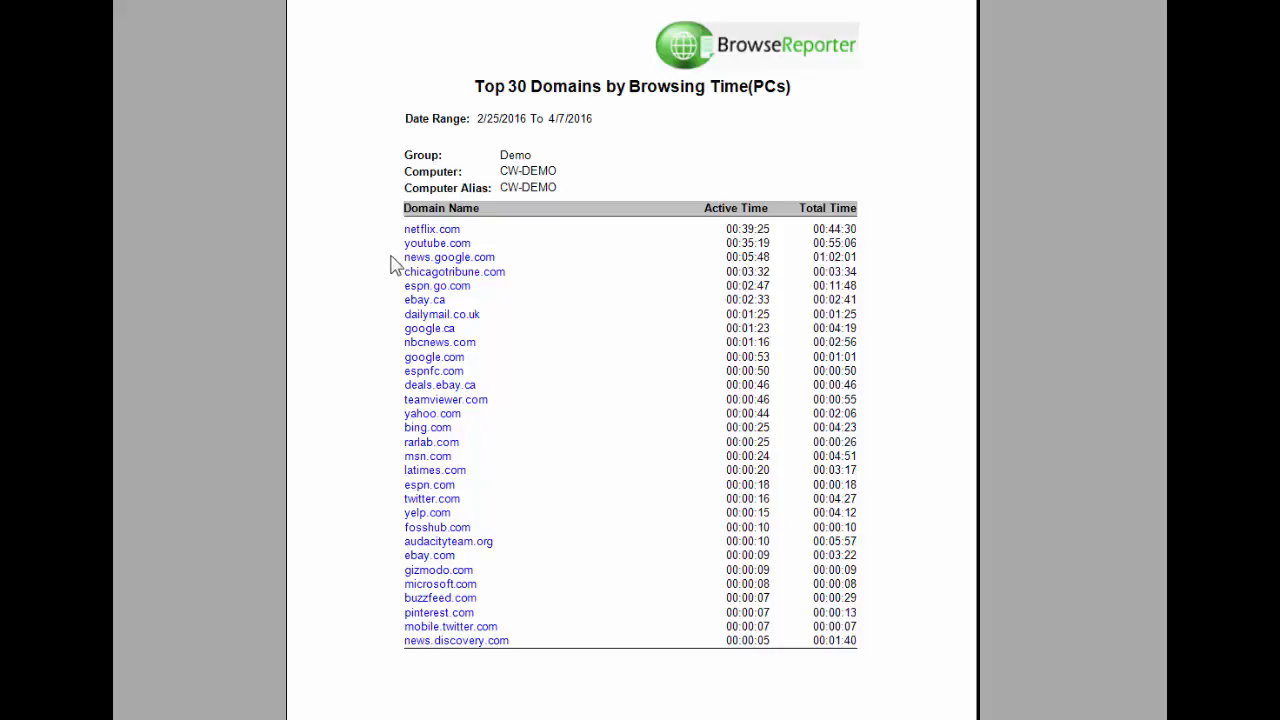
pyautogui.moveTo(383, 279)
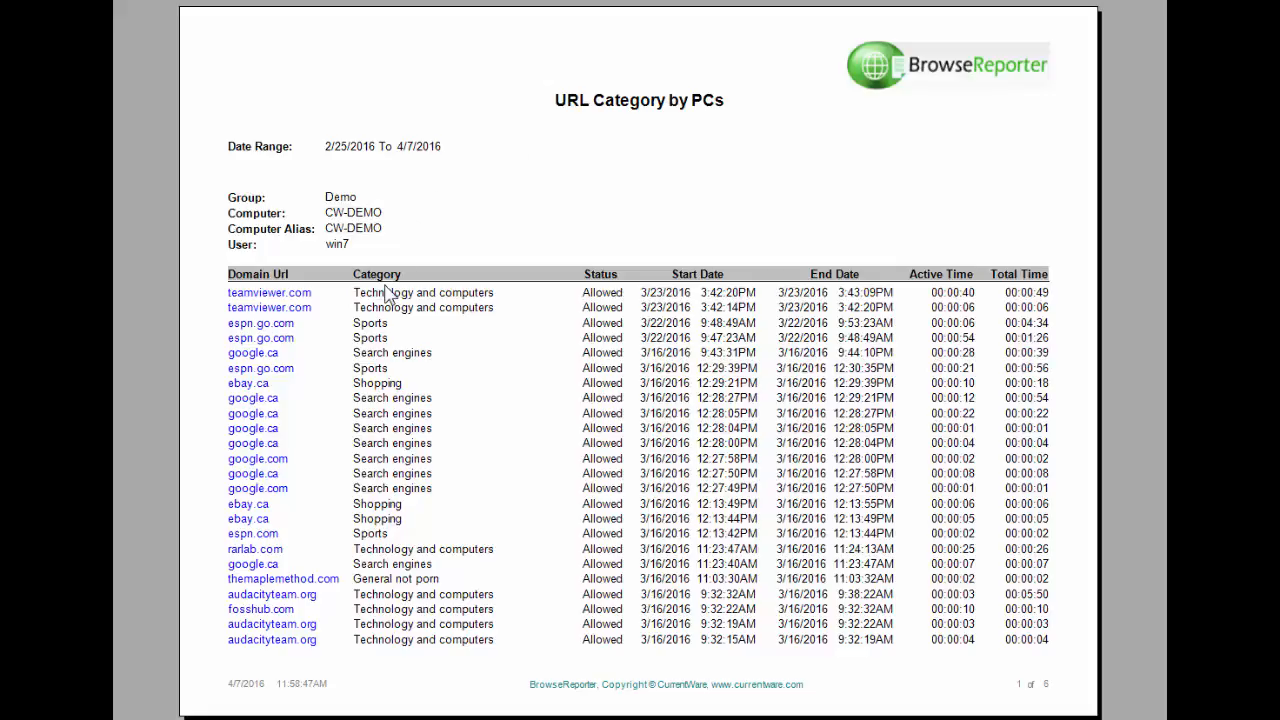
pyautogui.moveTo(603, 270)
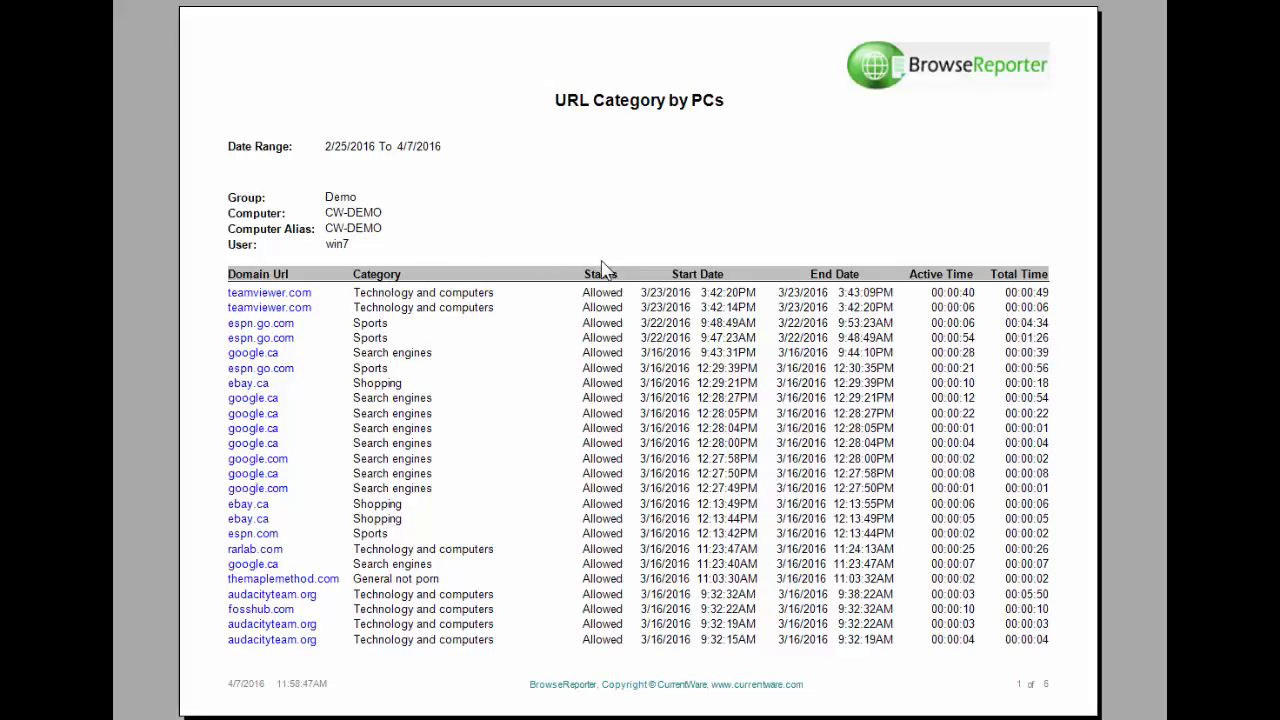
pyautogui.moveTo(448, 278)
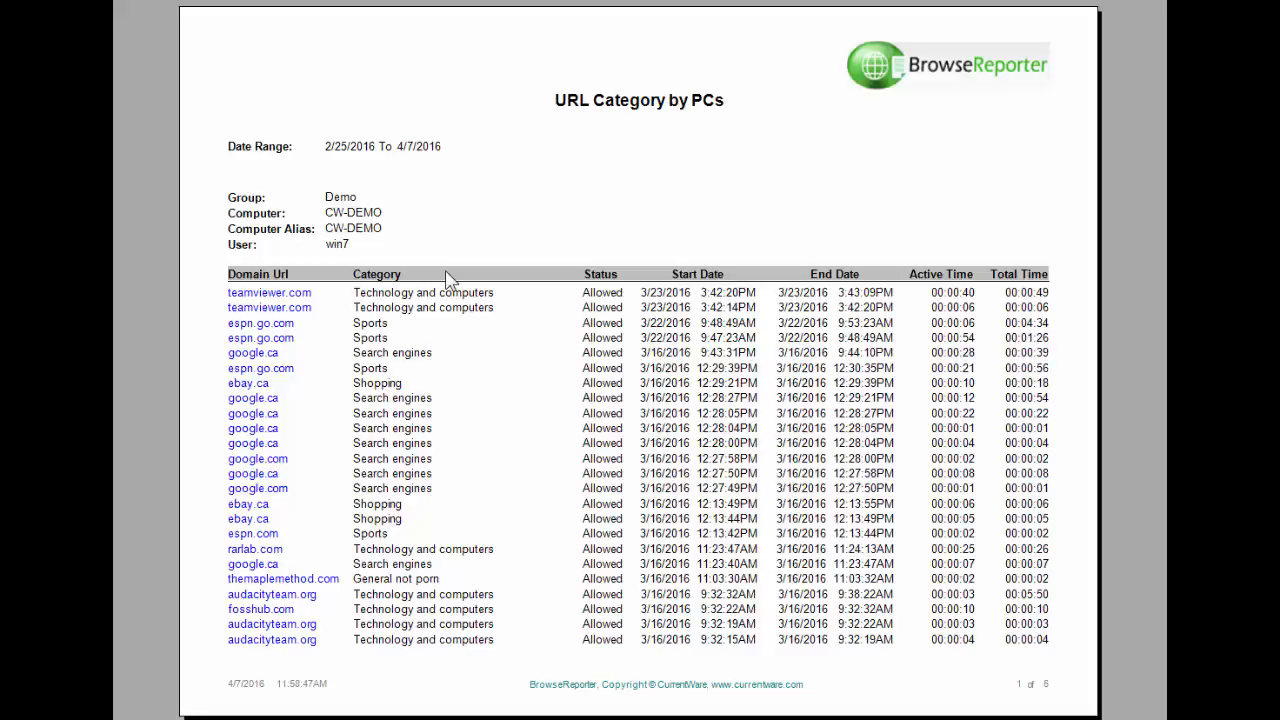
pyautogui.moveTo(340, 293)
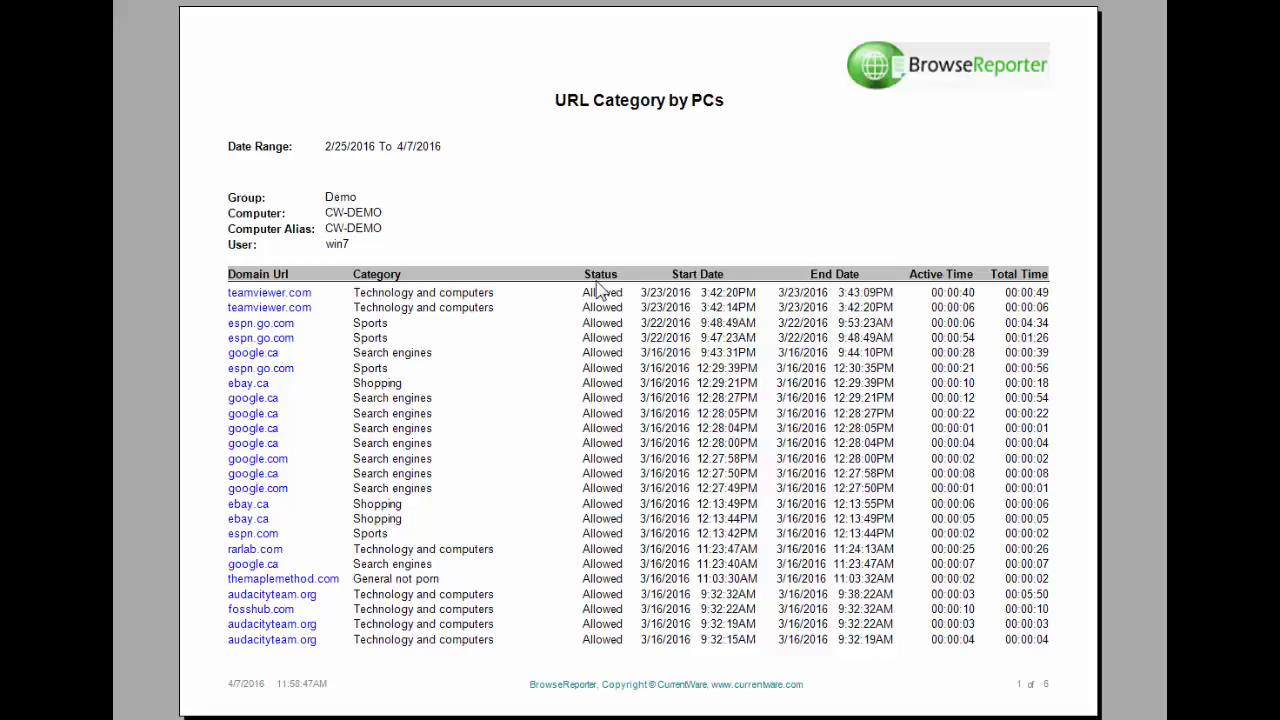
pyautogui.moveTo(603, 390)
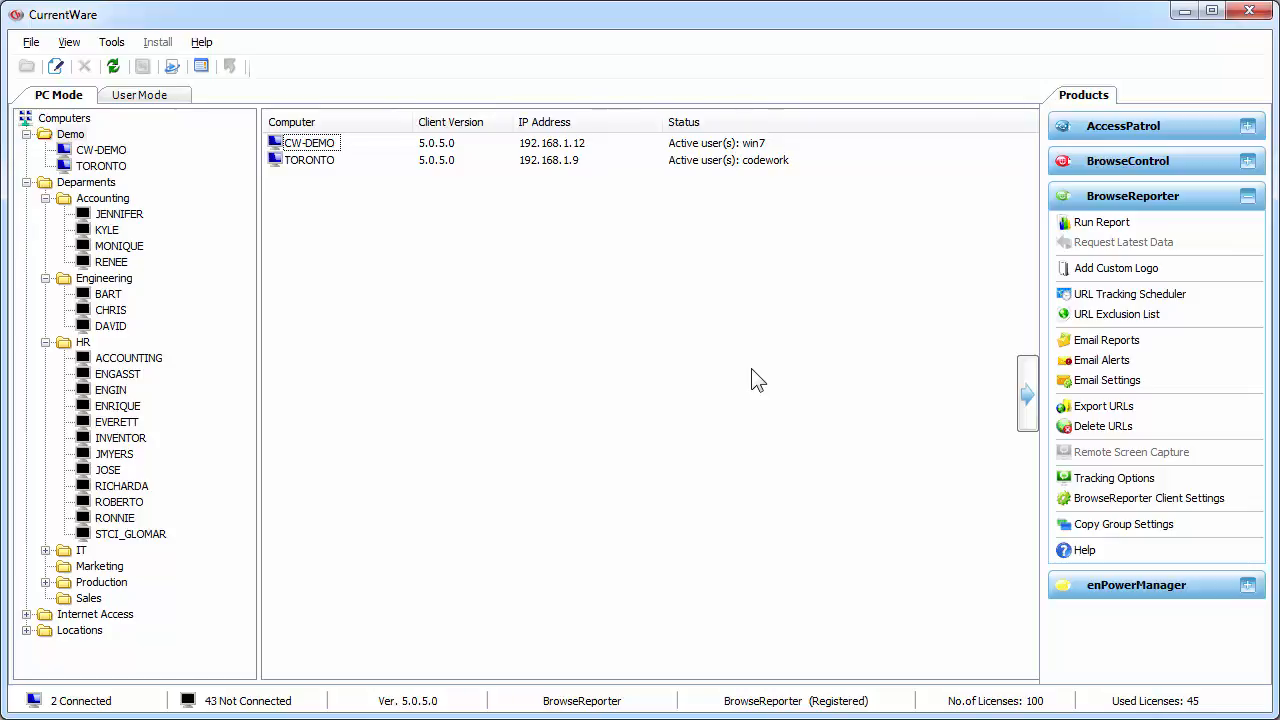
pyautogui.moveTo(1100, 340)
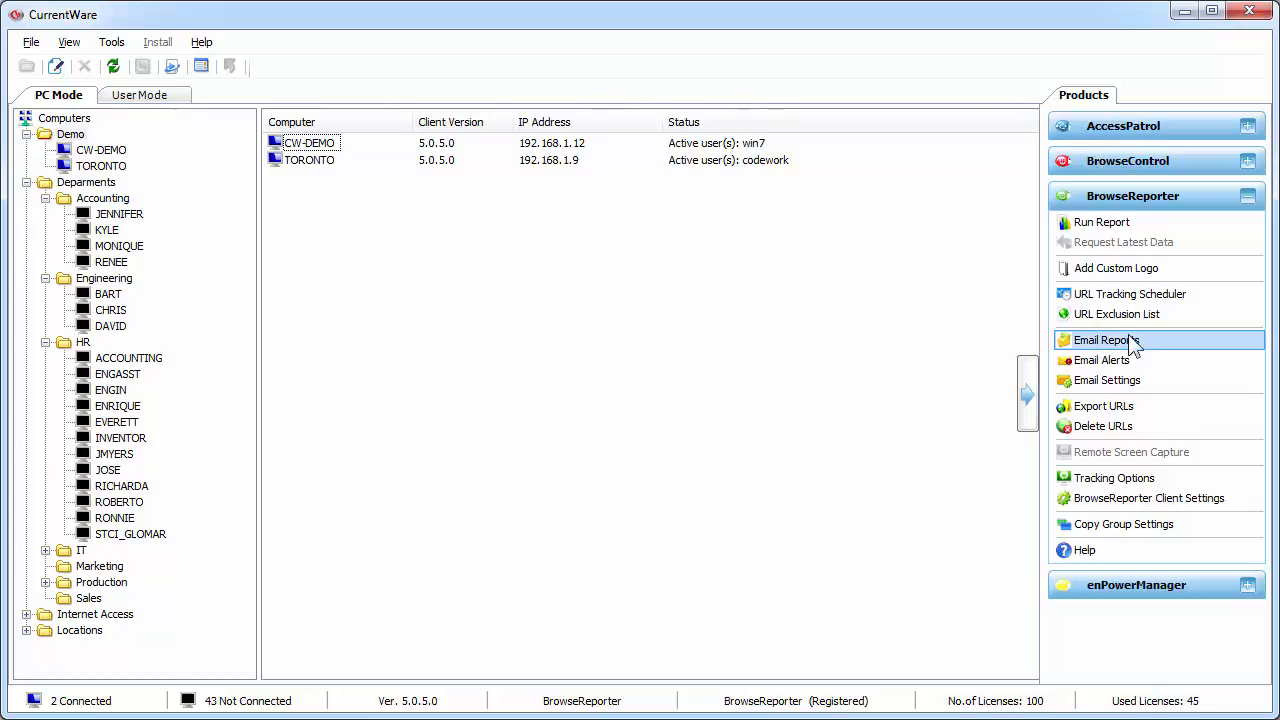
pyautogui.click(1105, 340)
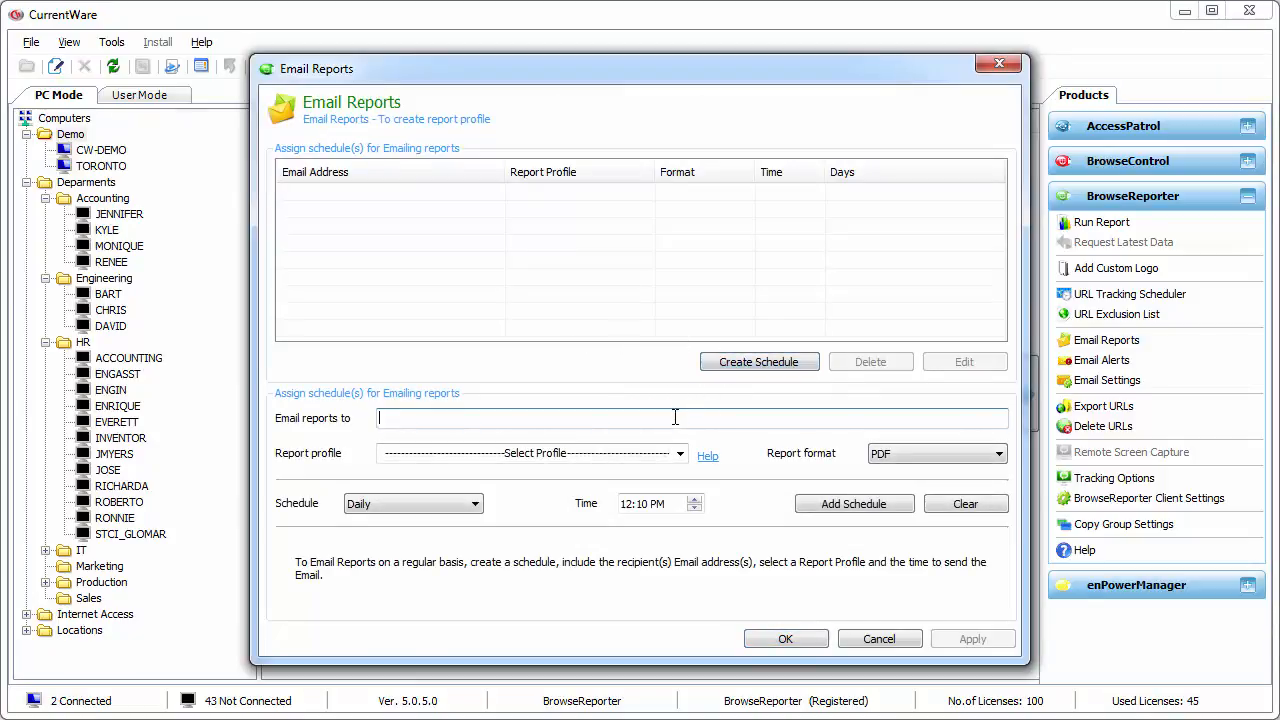
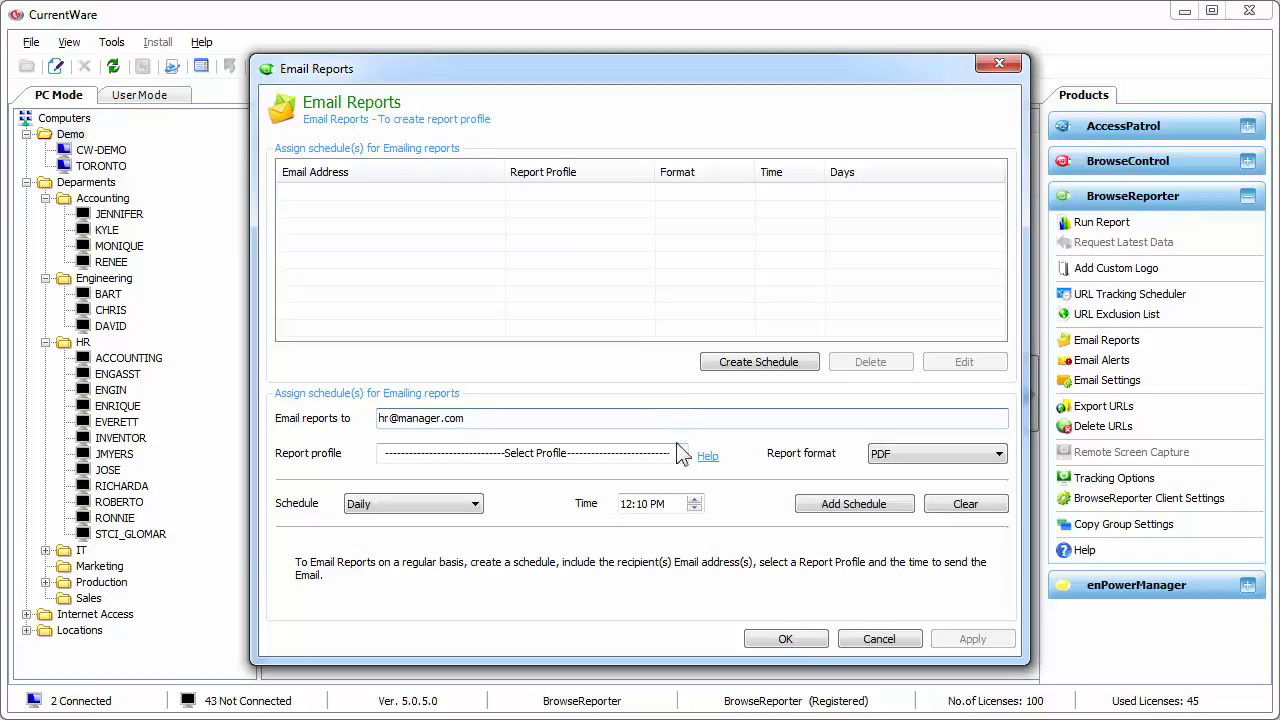
pyautogui.click(680, 453)
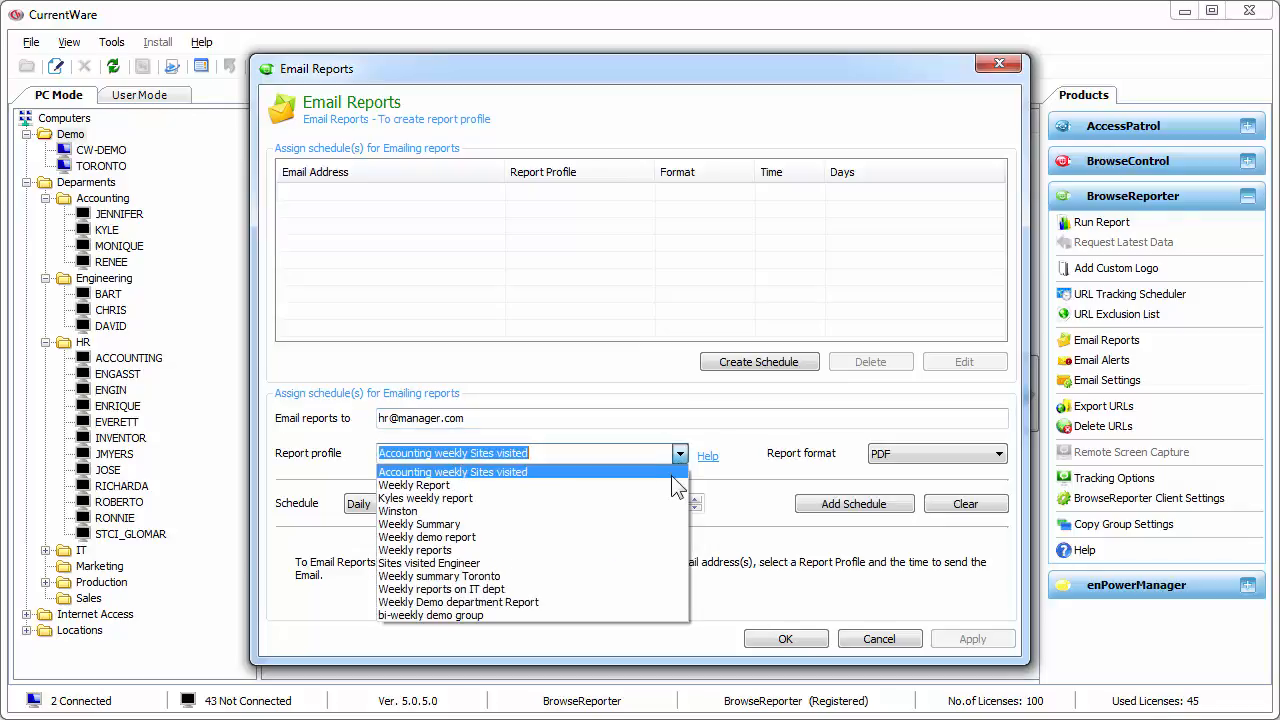
pyautogui.click(452, 471)
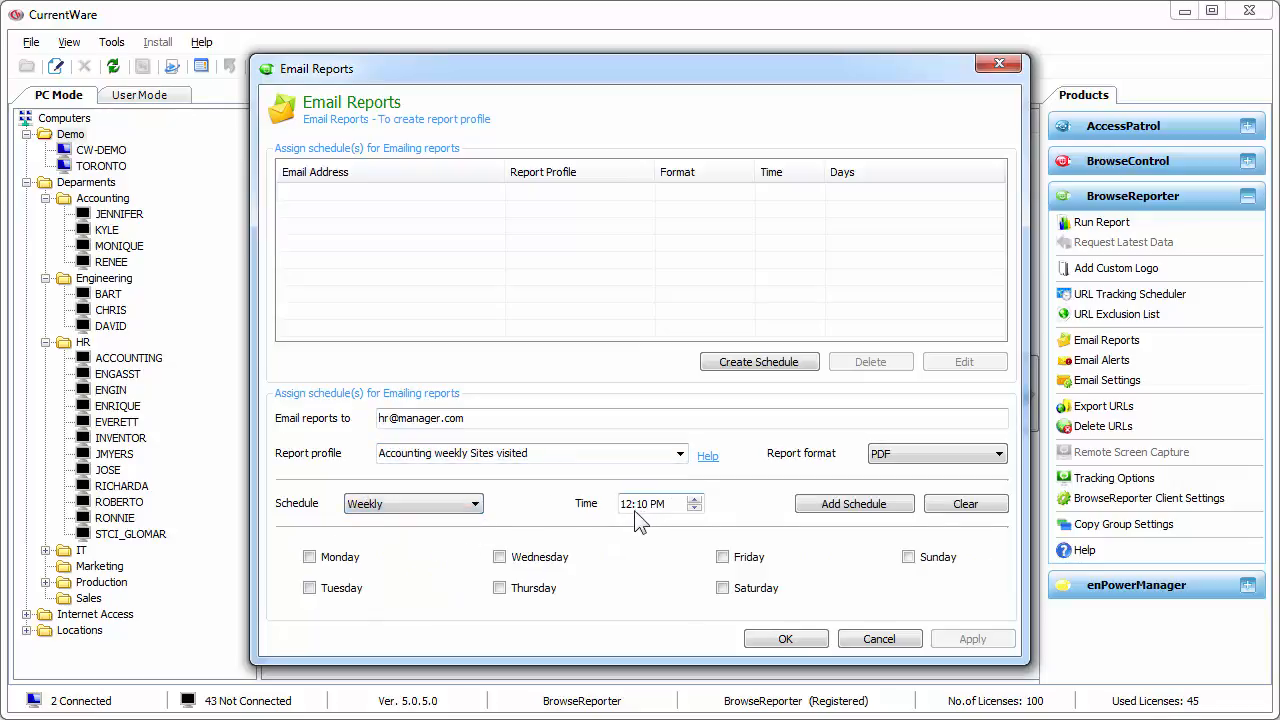
# Schedule it for Fridays at 5:10 PM, add the schedule and apply.
pyautogui.click(630, 503)
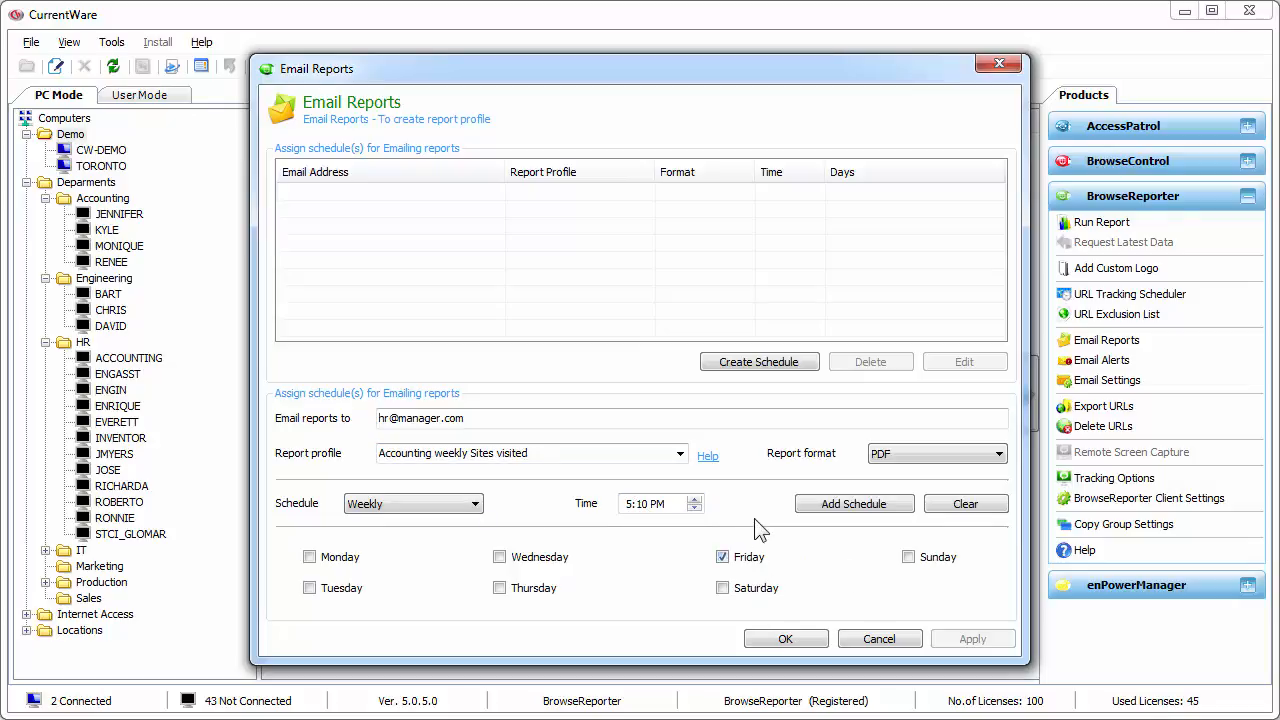
pyautogui.click(853, 503)
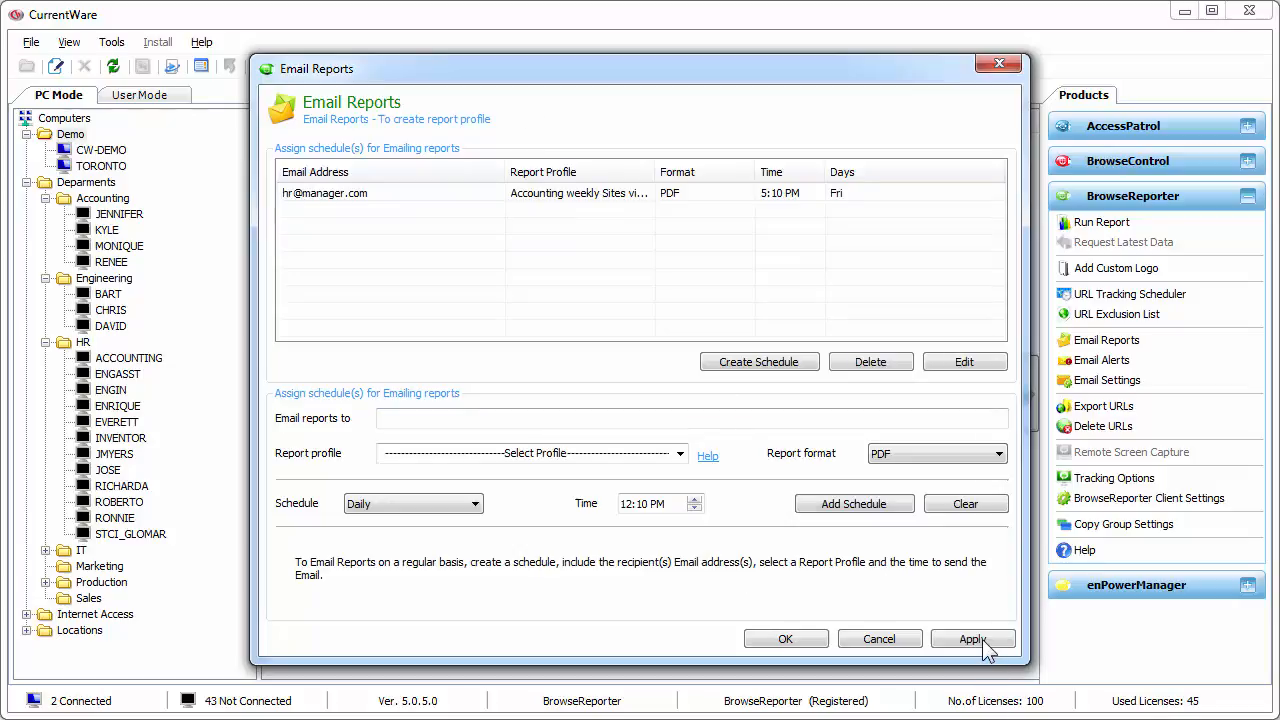
pyautogui.click(972, 639)
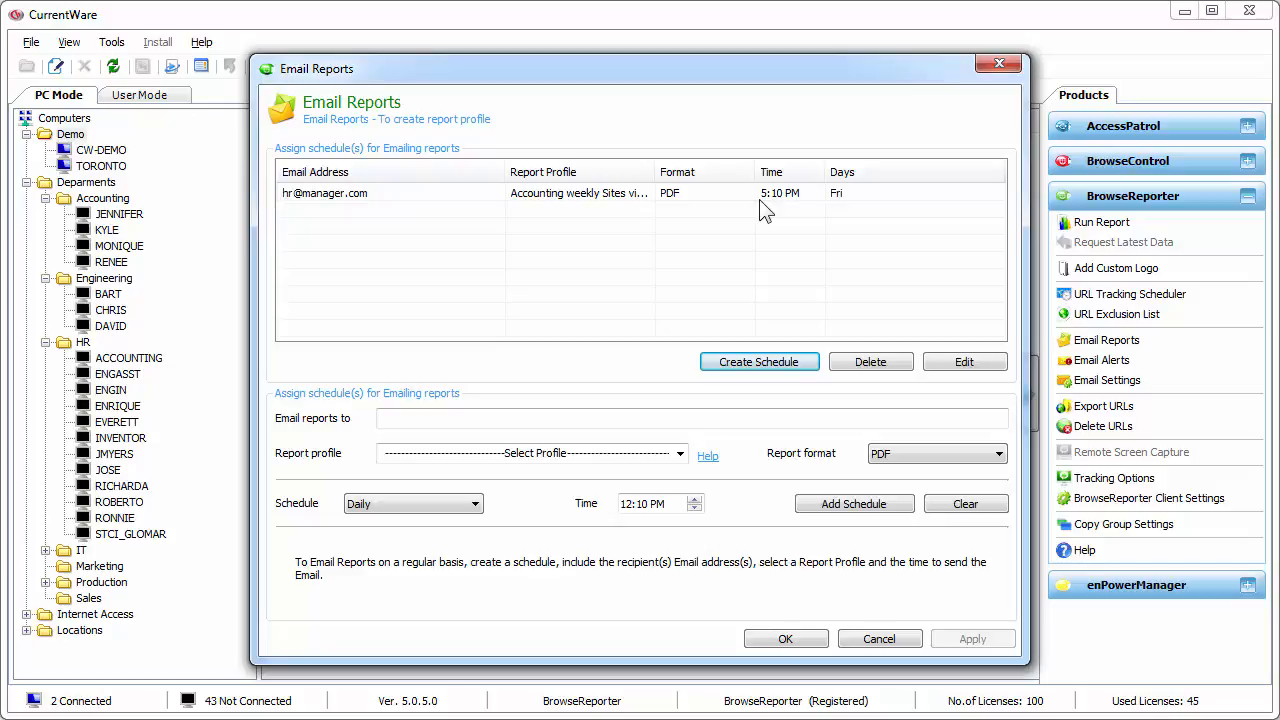
pyautogui.moveTo(805, 575)
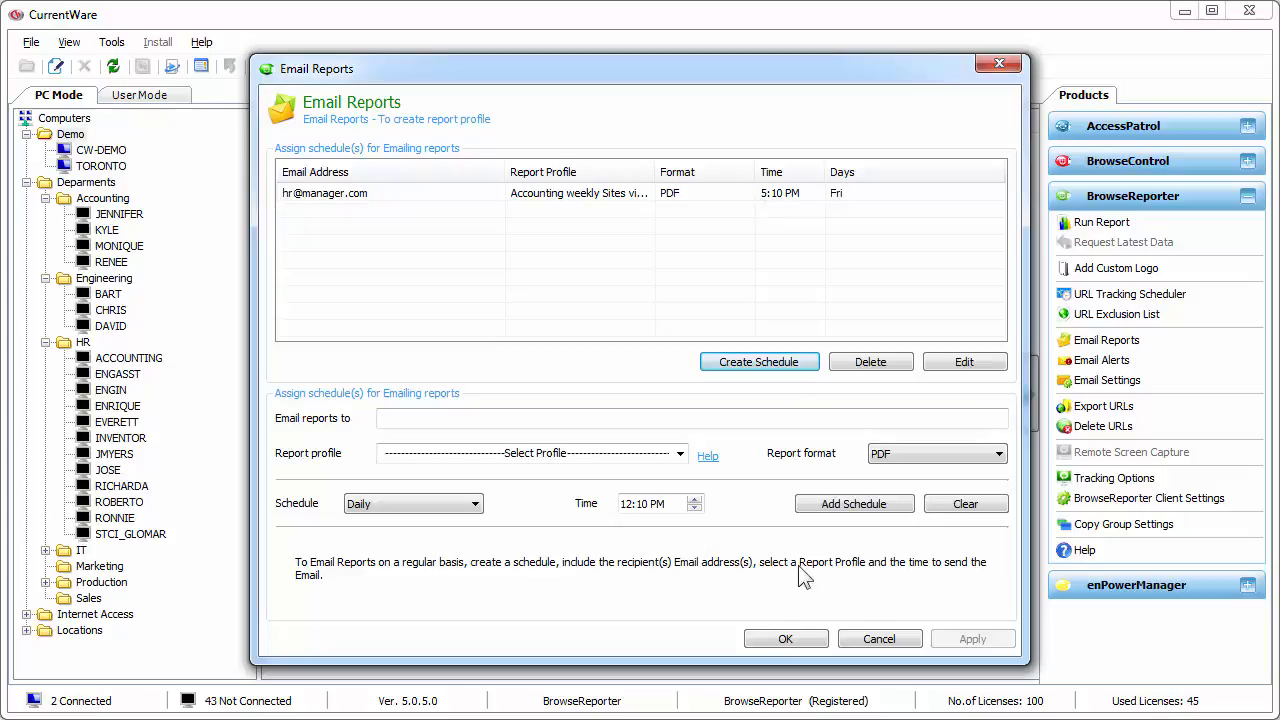
# Close Email Reports and run Remote Screen Capture on CW-DEMO.
pyautogui.click(878, 638)
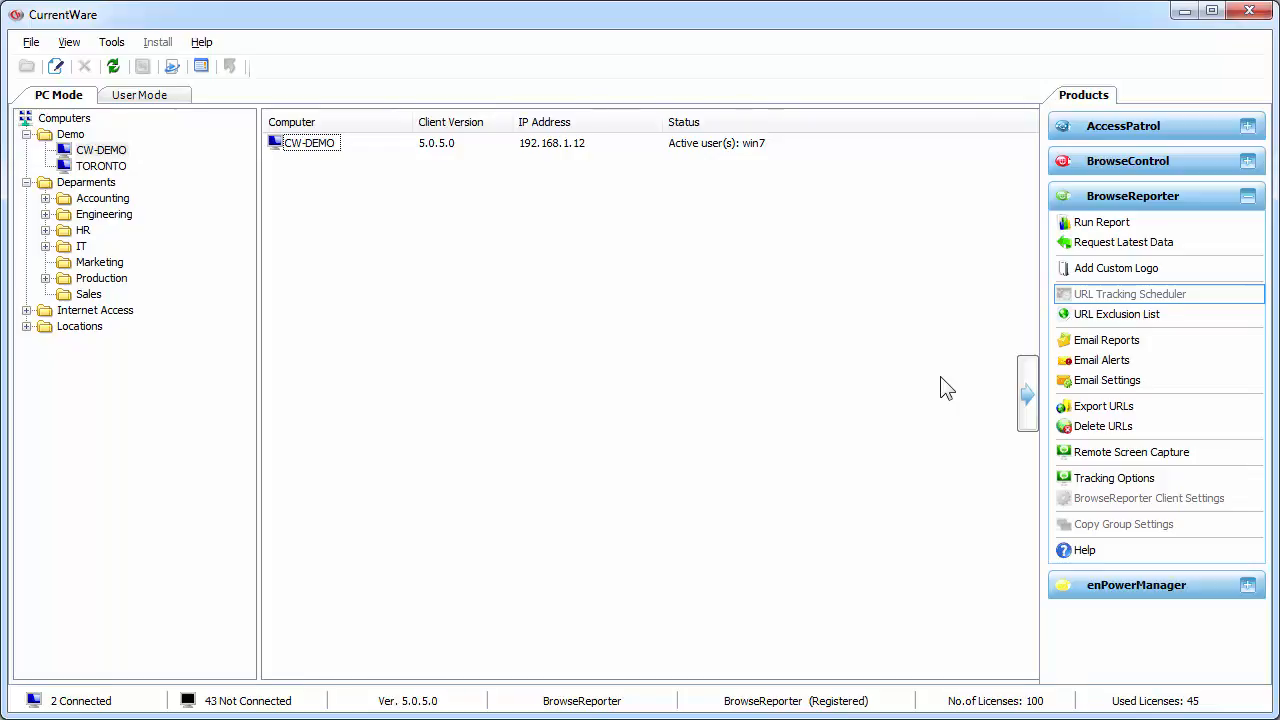
pyautogui.moveTo(1131, 452)
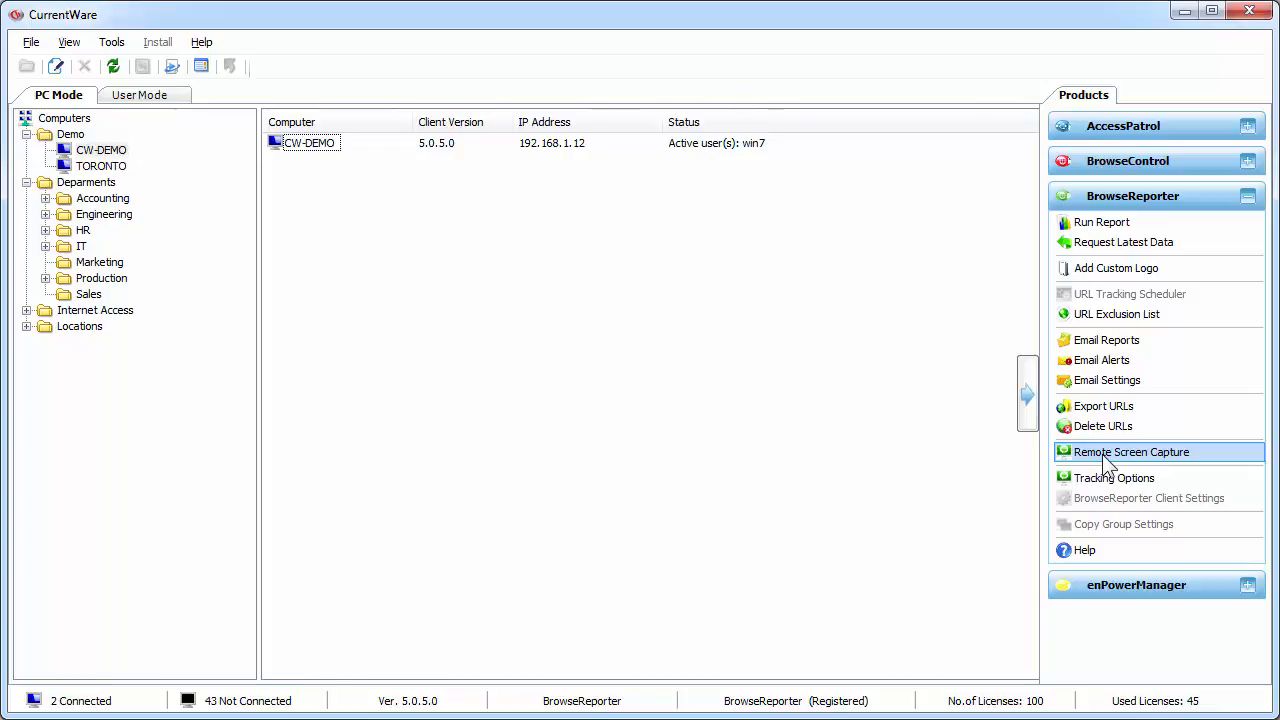
pyautogui.click(1131, 451)
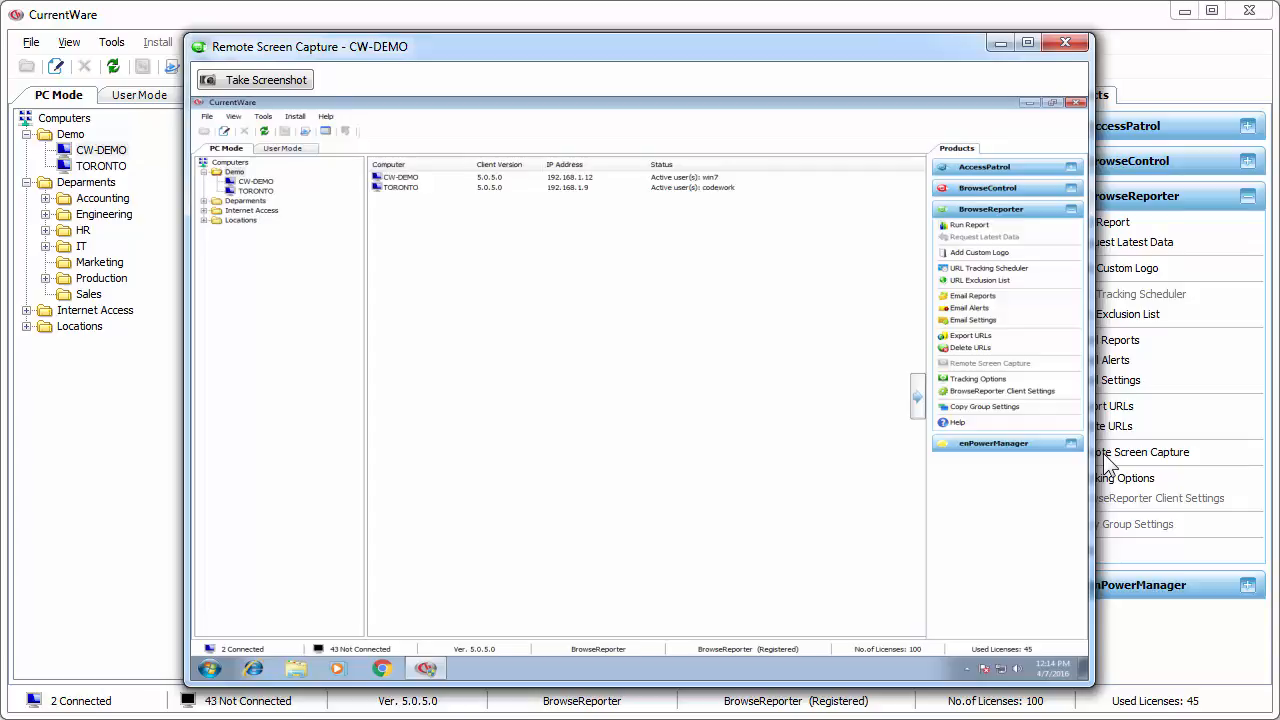
pyautogui.click(1064, 42)
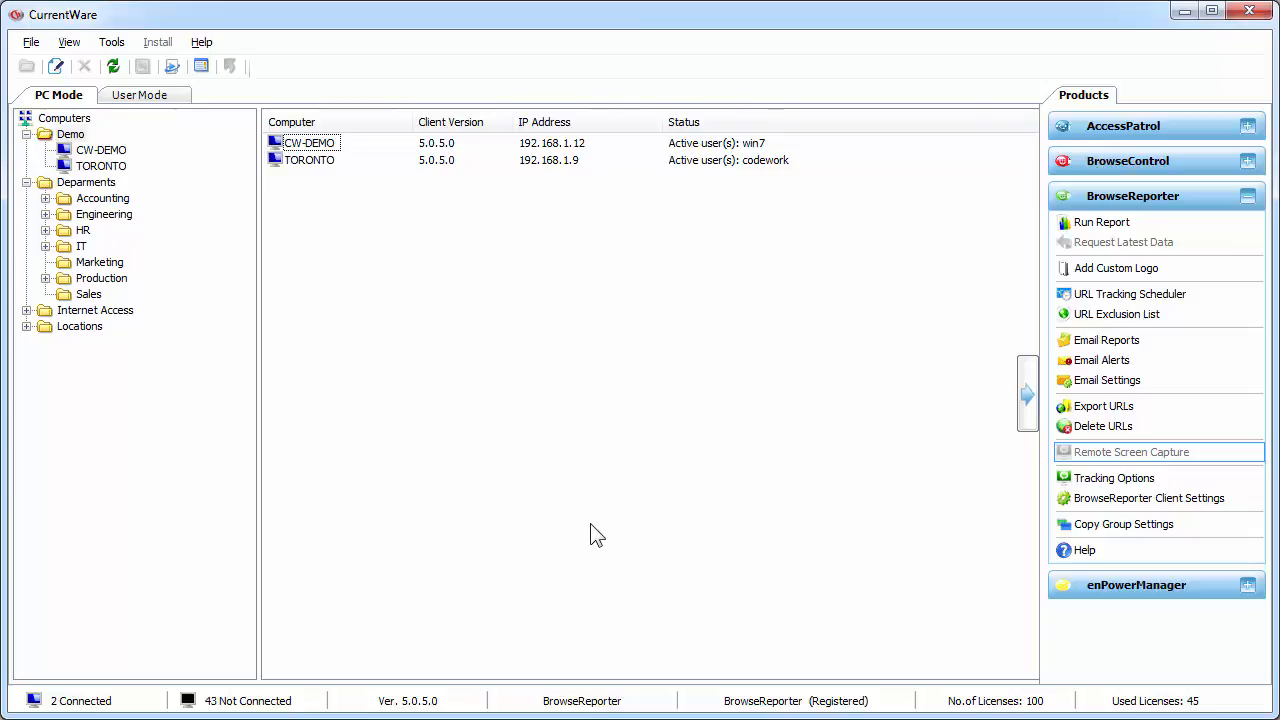
pyautogui.moveTo(1025, 489)
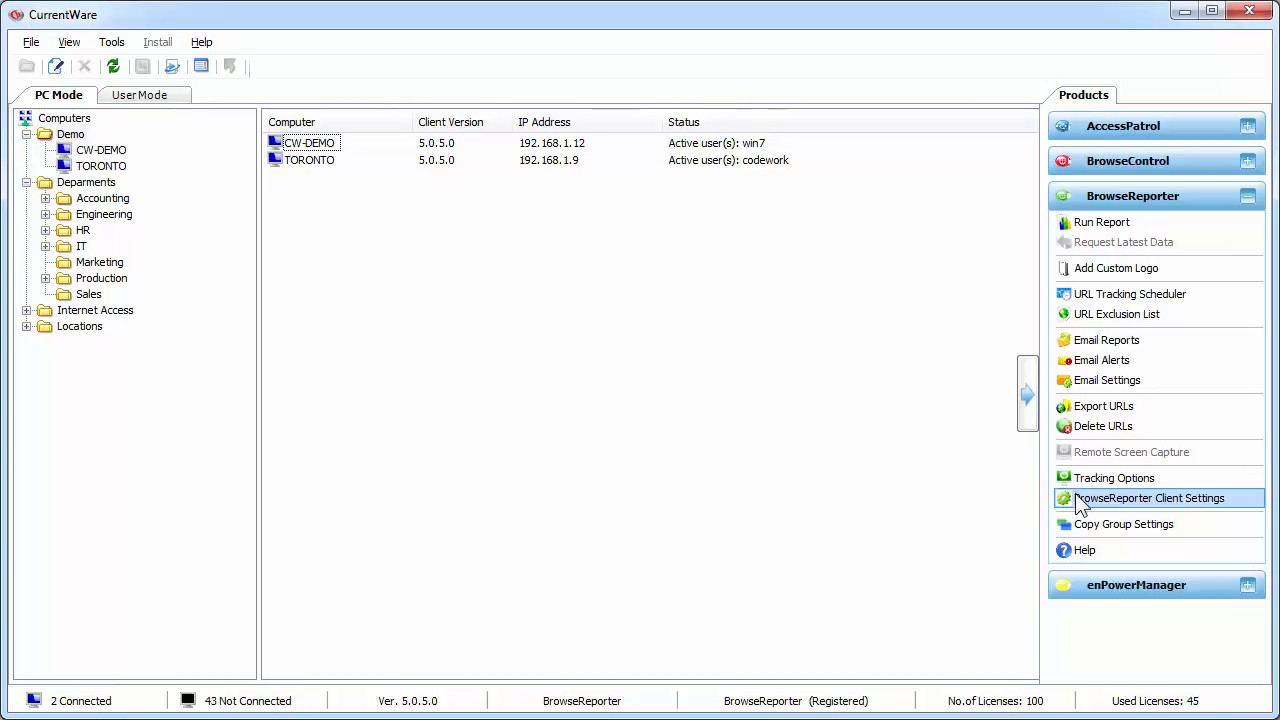
pyautogui.click(1149, 498)
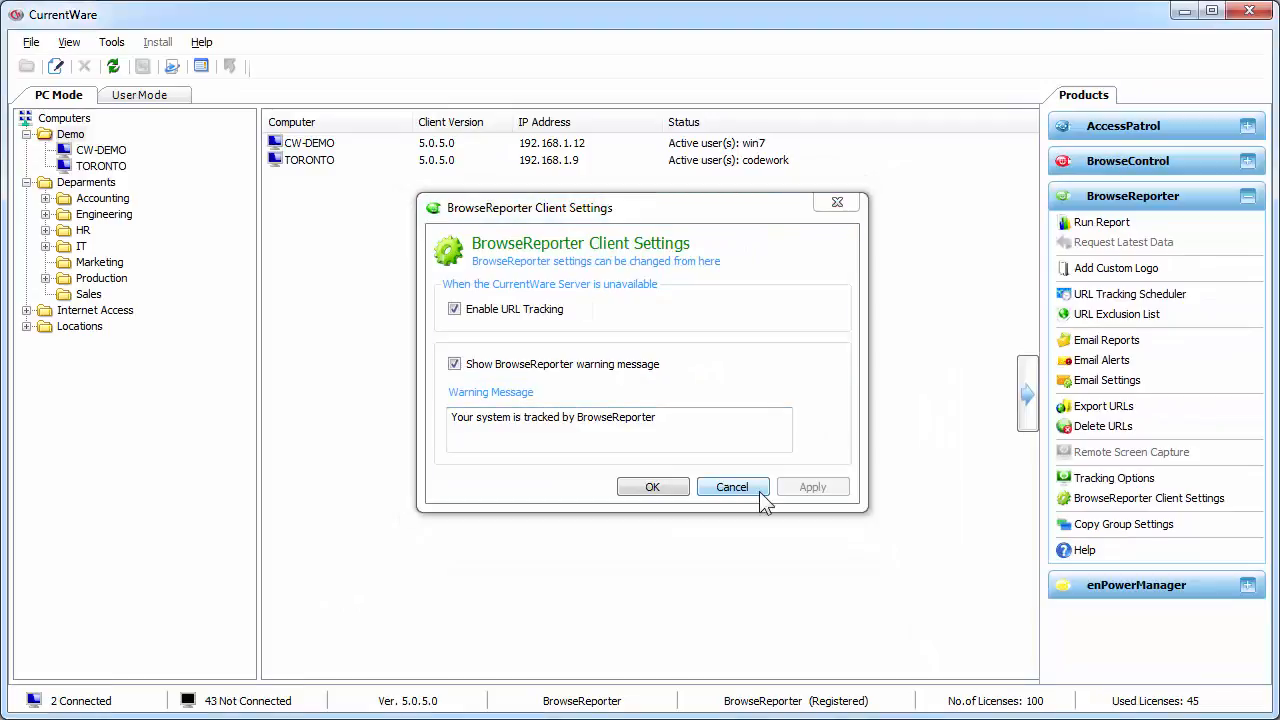
pyautogui.click(732, 487)
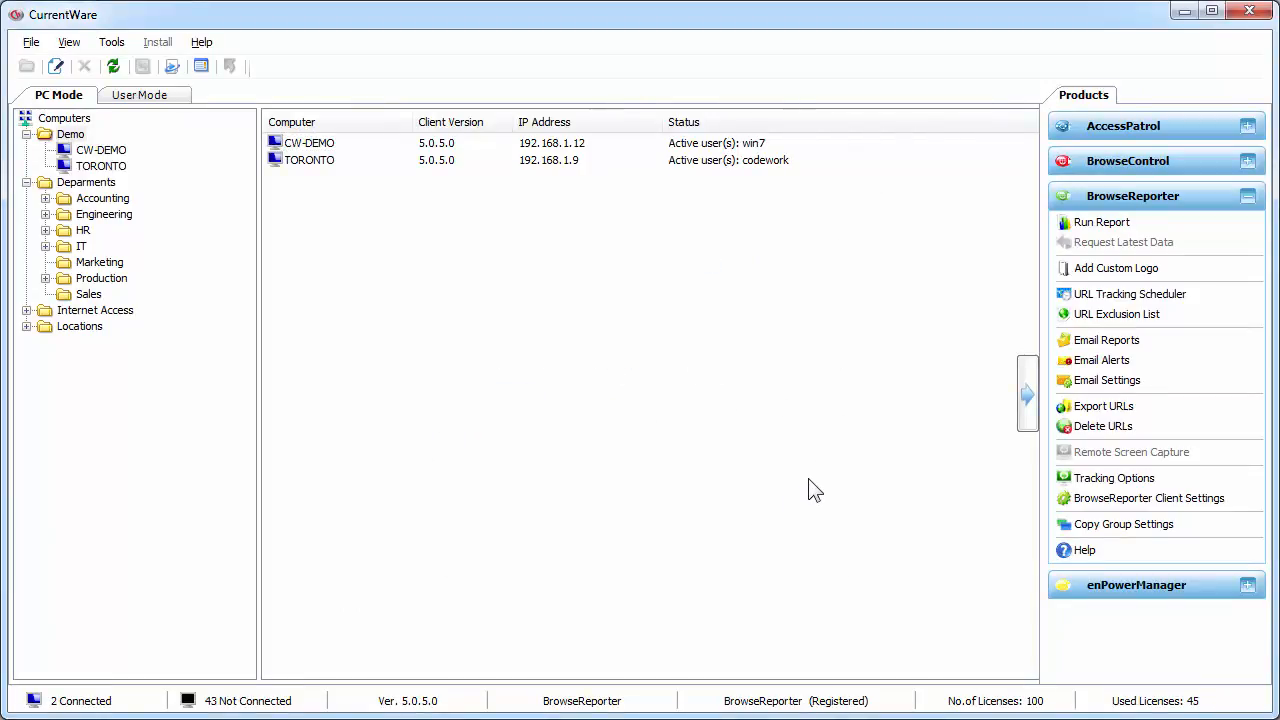